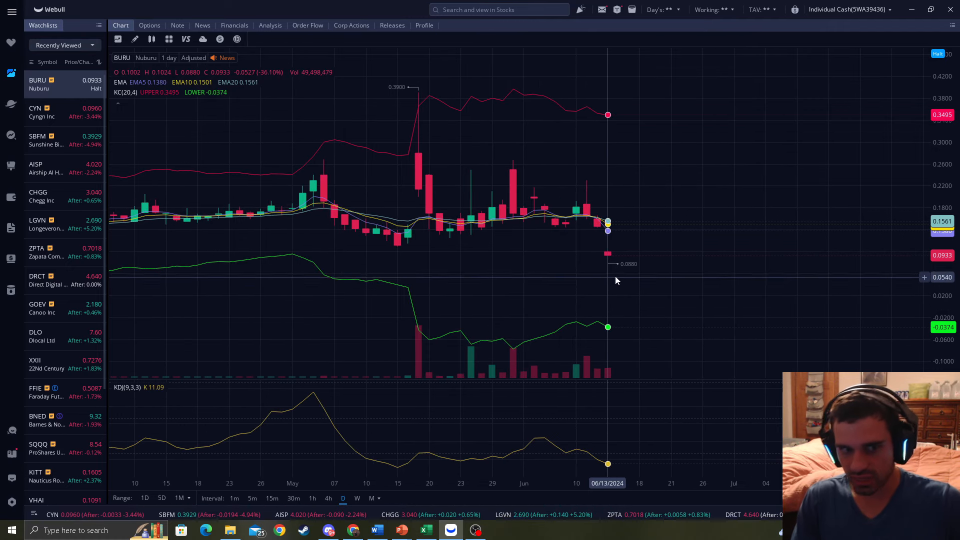
mouse_move(617, 272)
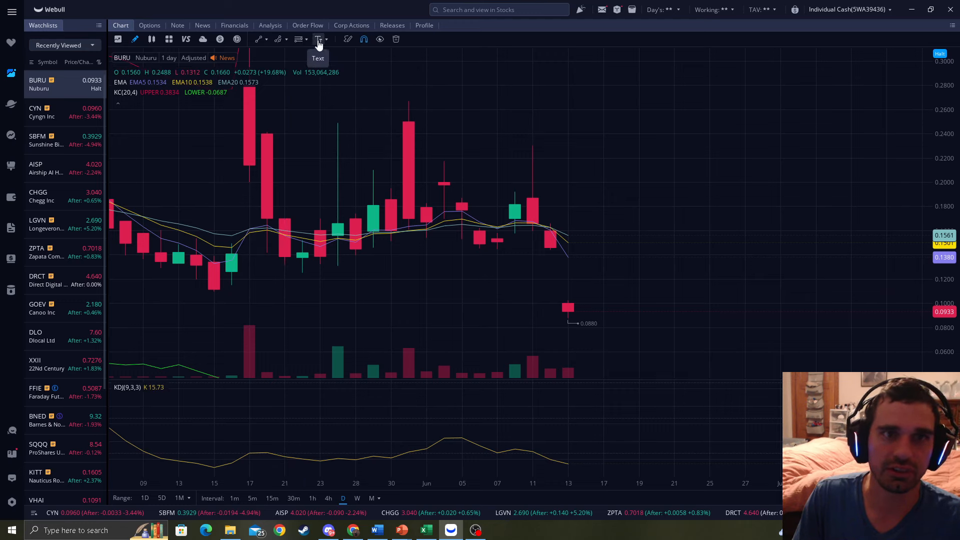
Choose the Arrow annotation tool and point it at the recent red BURU daily candle.
left_click(318, 39)
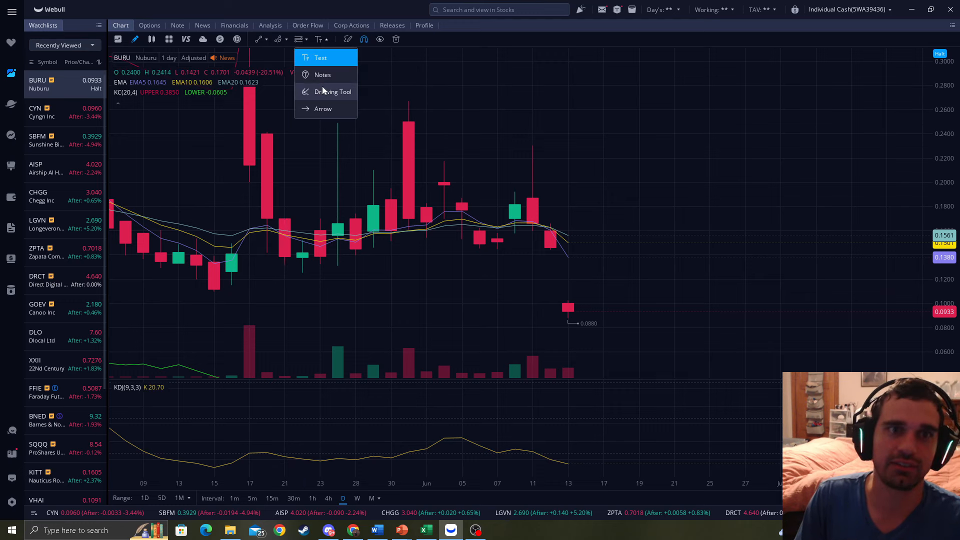
left_click(323, 108)
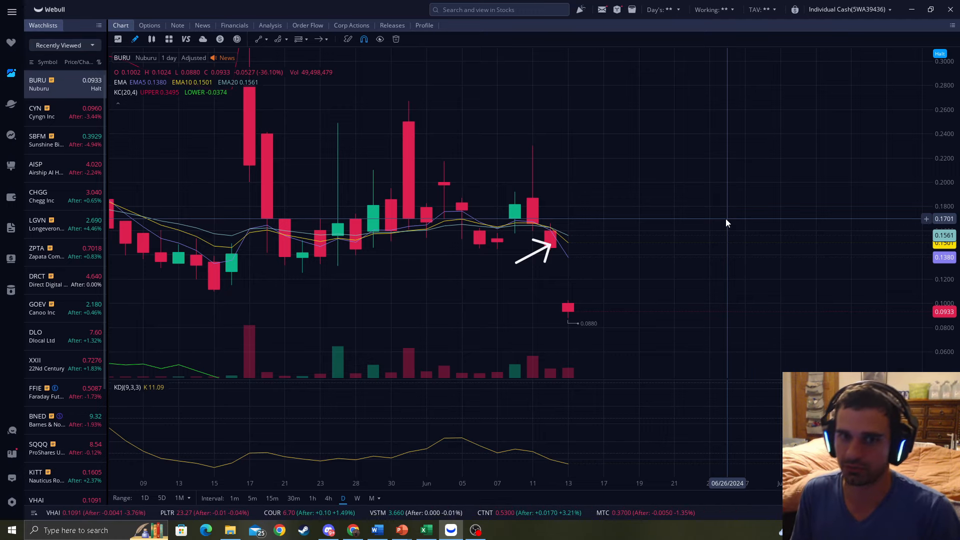
mouse_move(585, 256)
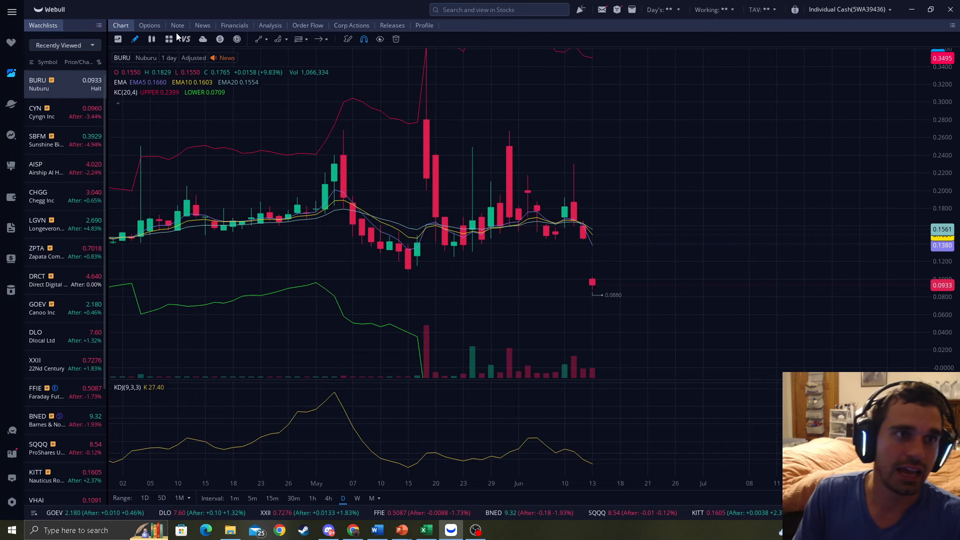
Read the 'Why Nuburu Stock Is Tanking' reverse-split article from BURU's news list, then close it.
left_click(202, 25)
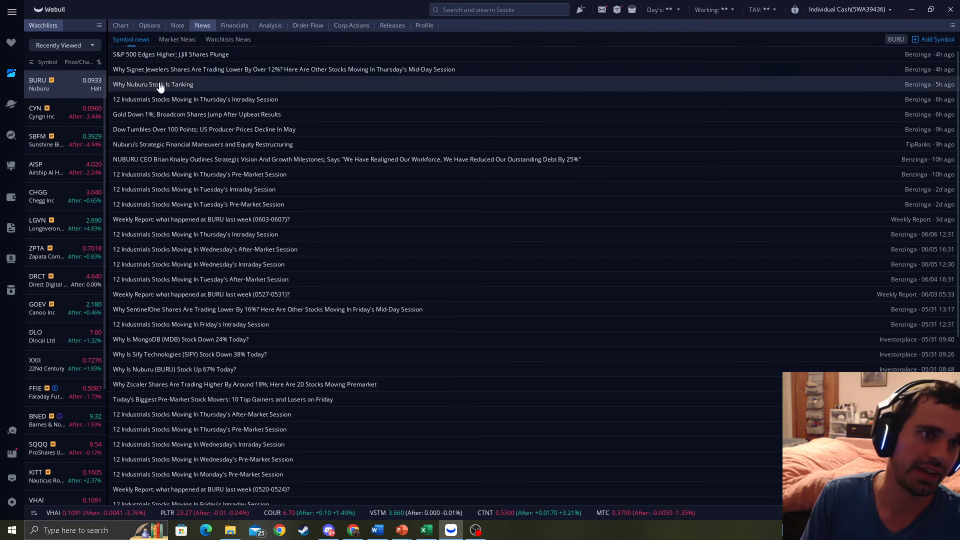
left_click(152, 84)
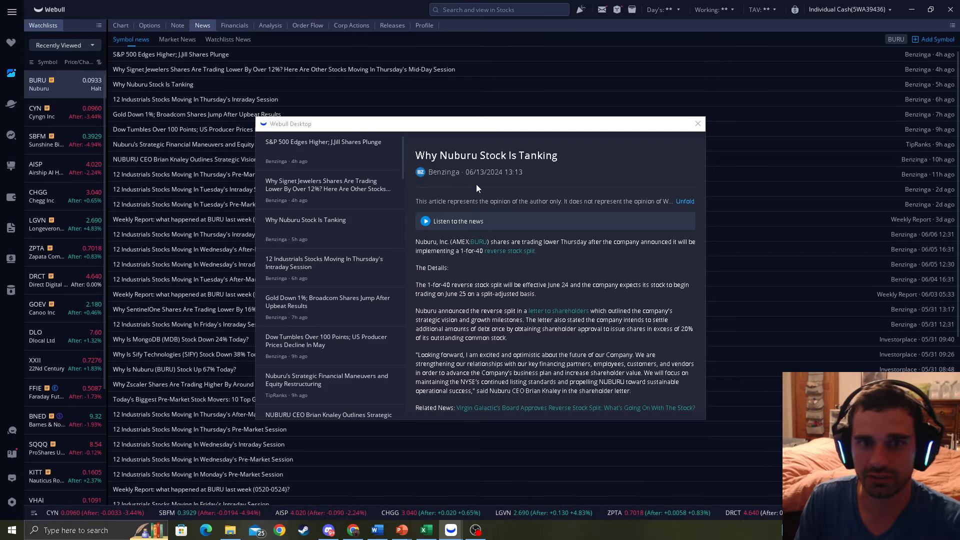
mouse_move(429, 285)
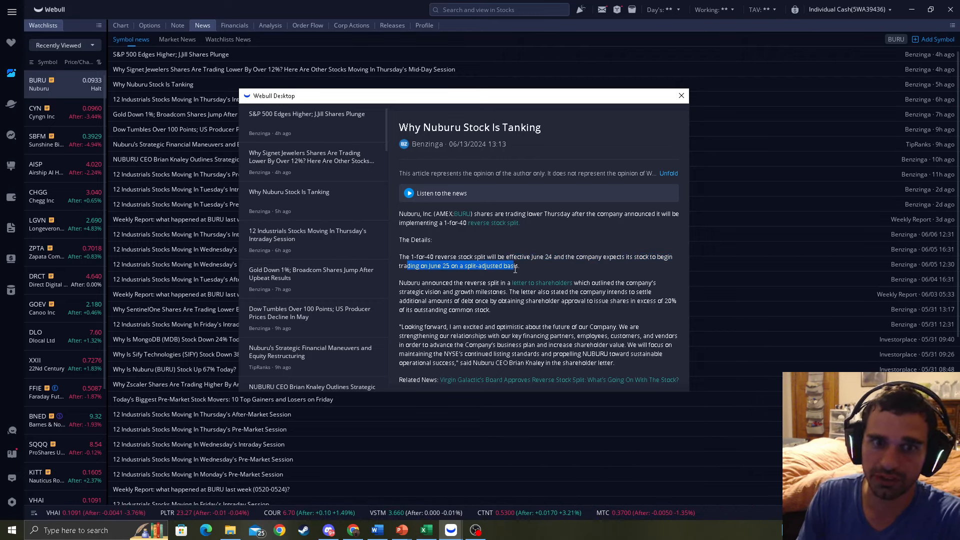
left_click(680, 96)
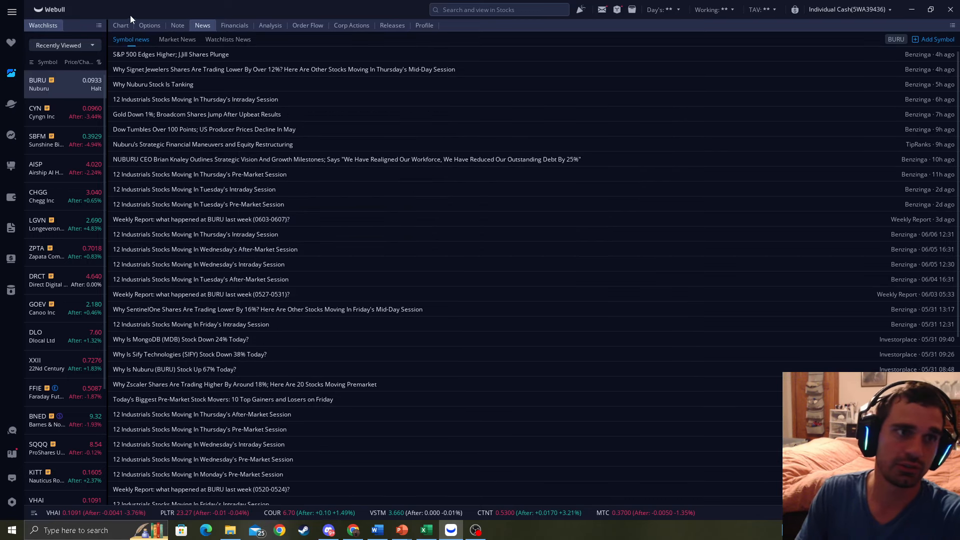
Return to the BURU chart and place an arrow at the earlier March candle.
left_click(121, 25)
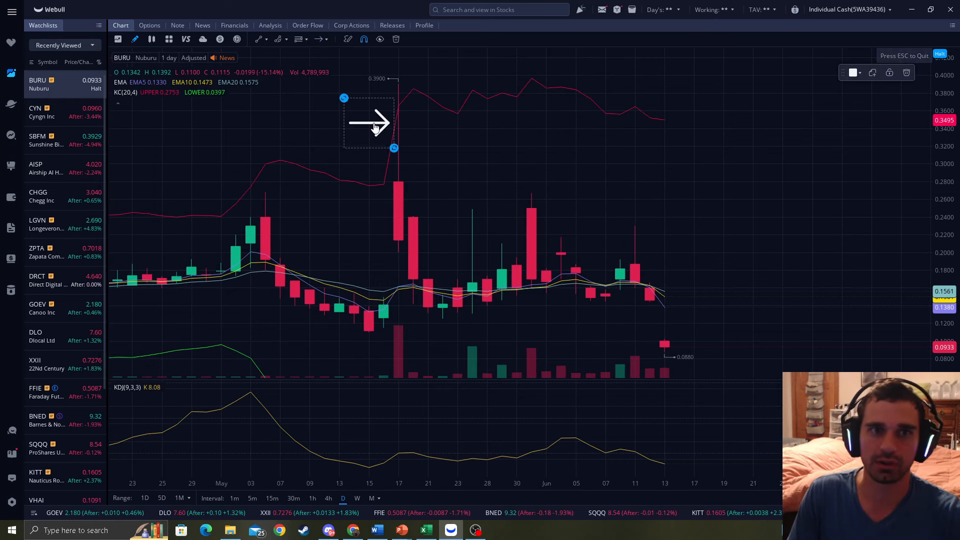
mouse_move(516, 151)
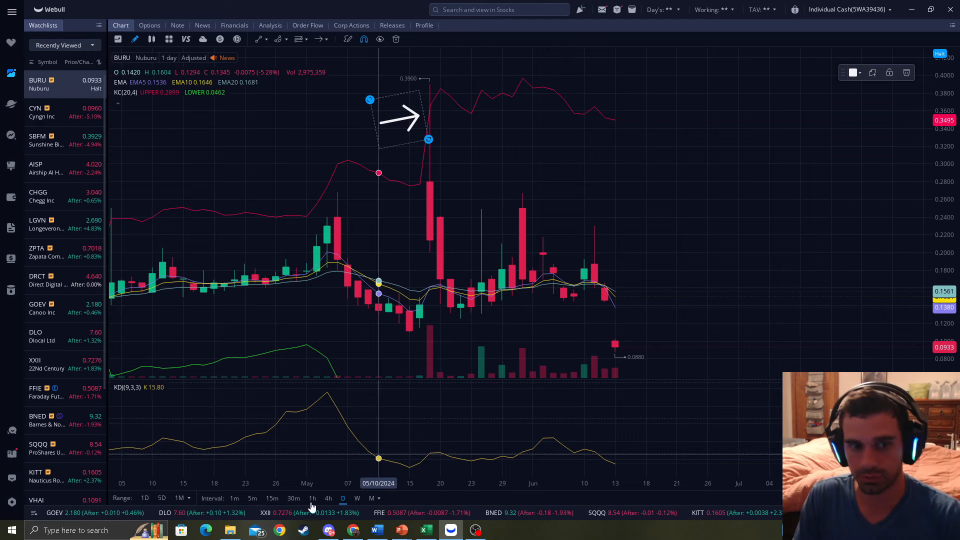
mouse_move(440, 239)
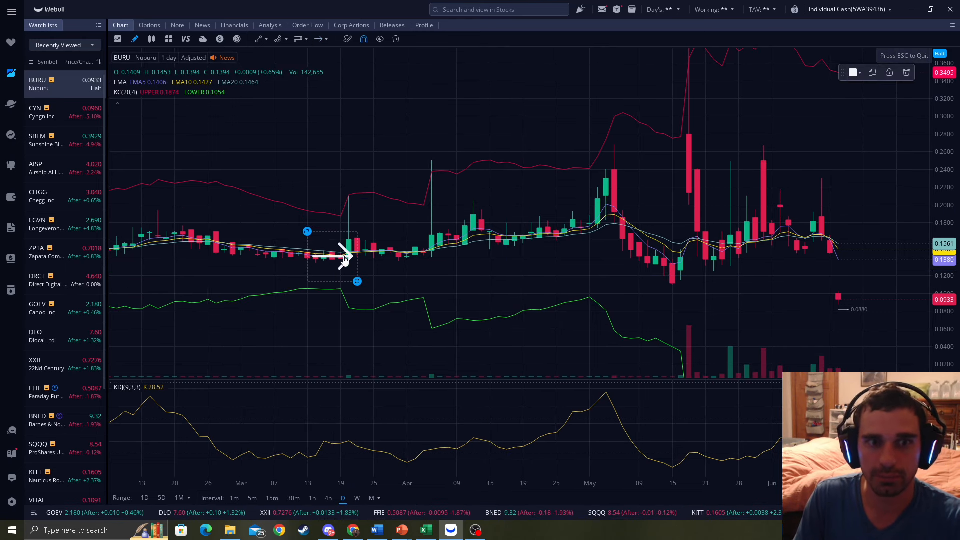
left_click_drag(343, 251, 383, 178)
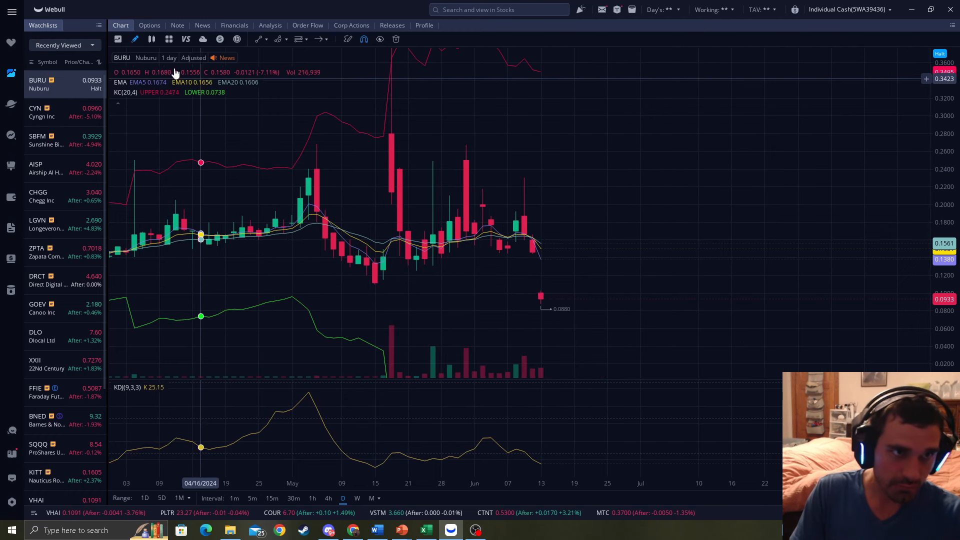
left_click(147, 57)
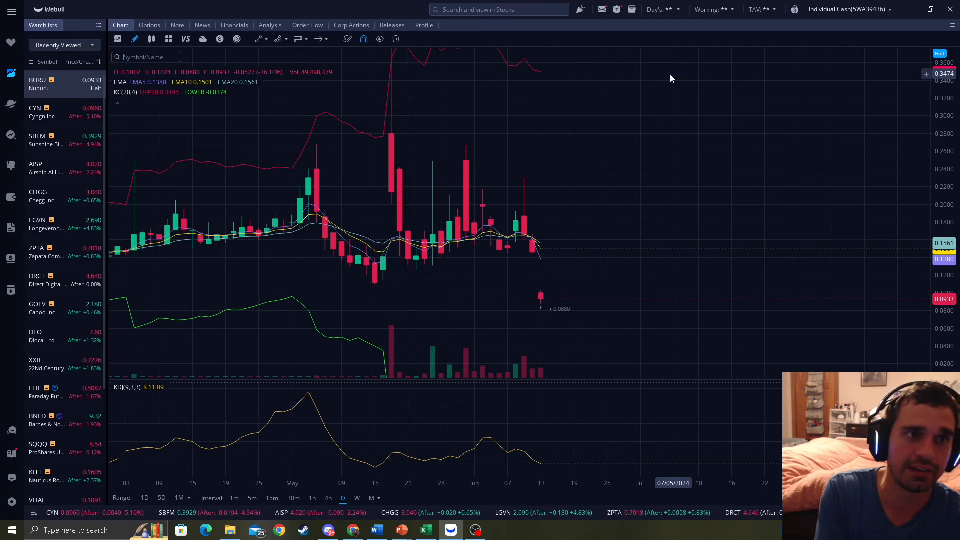
type("lgvr")
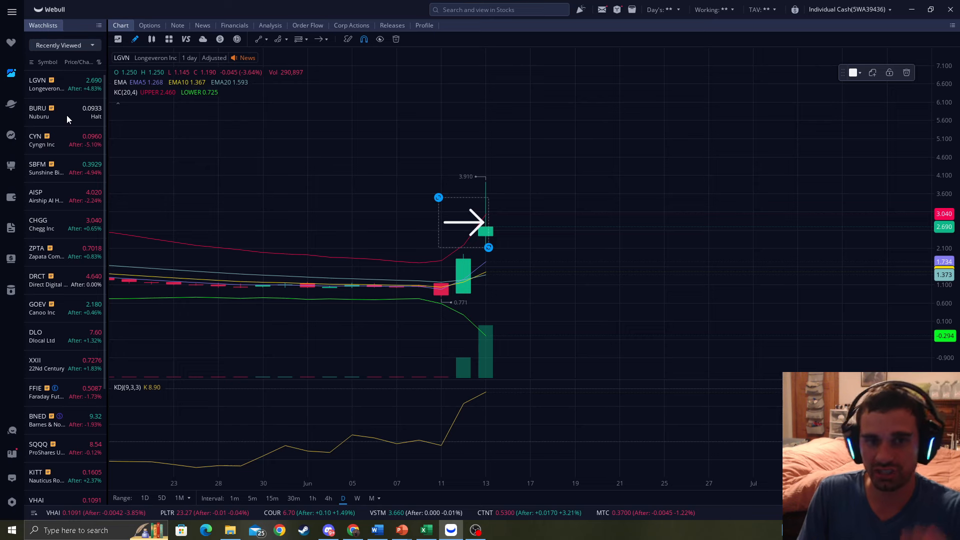
left_click(46, 112)
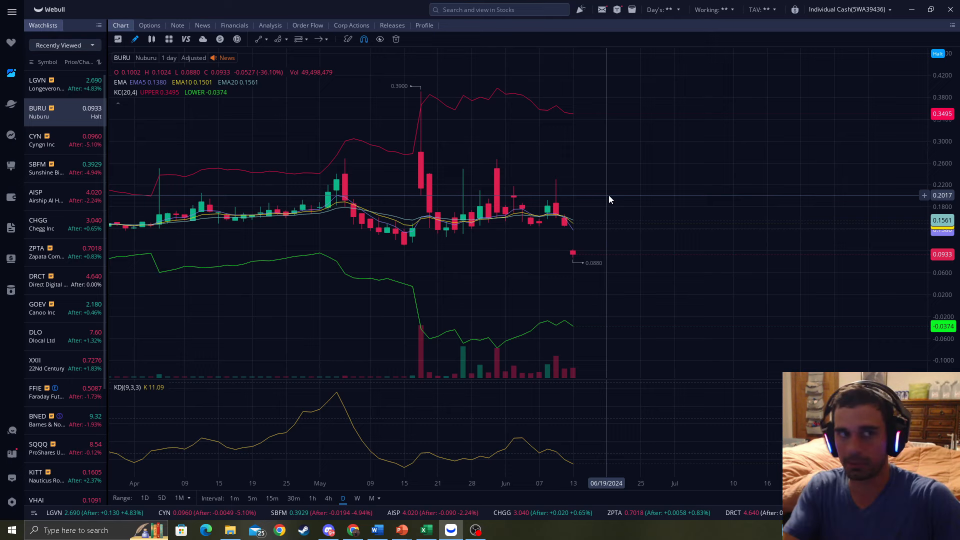
mouse_move(628, 187)
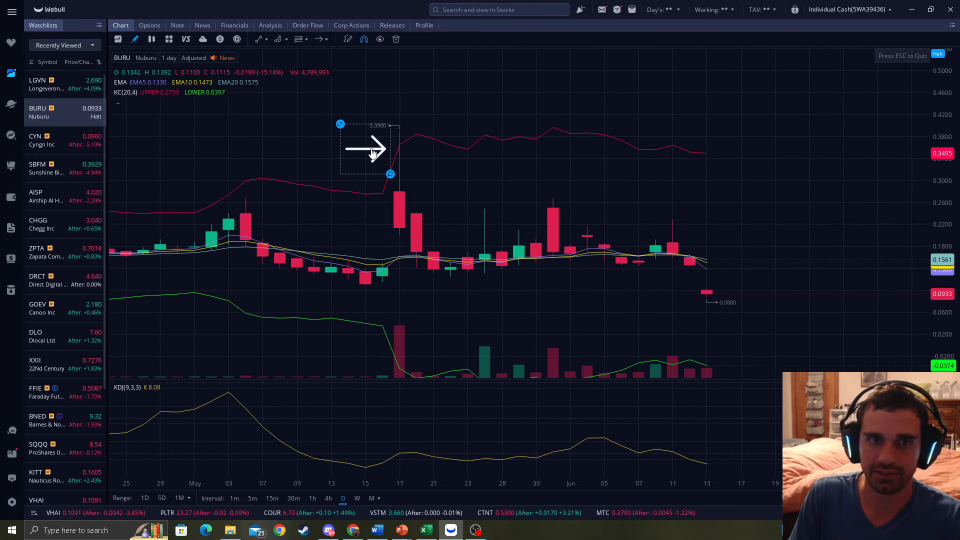
Drag the arrow so it sits beside the mid-May spike candle.
left_click_drag(364, 147, 380, 251)
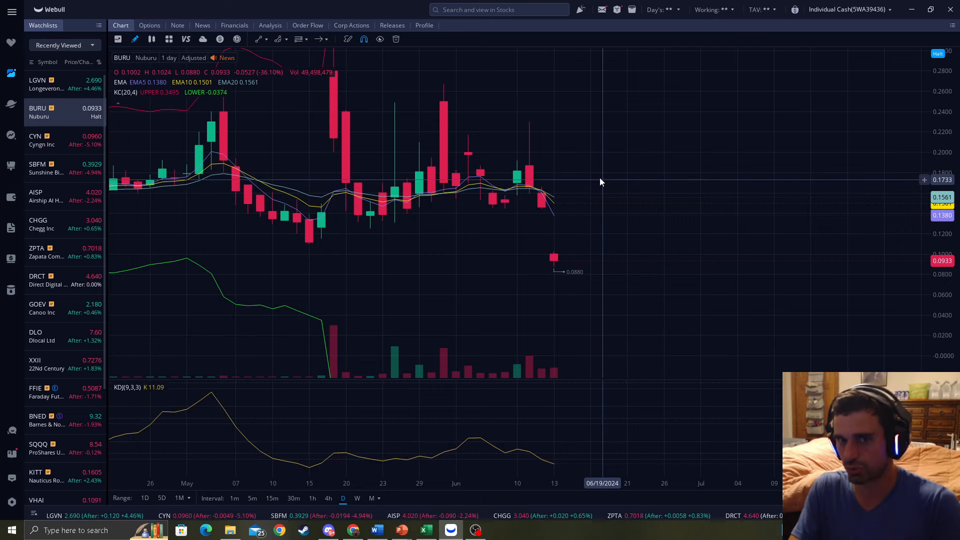
mouse_move(612, 186)
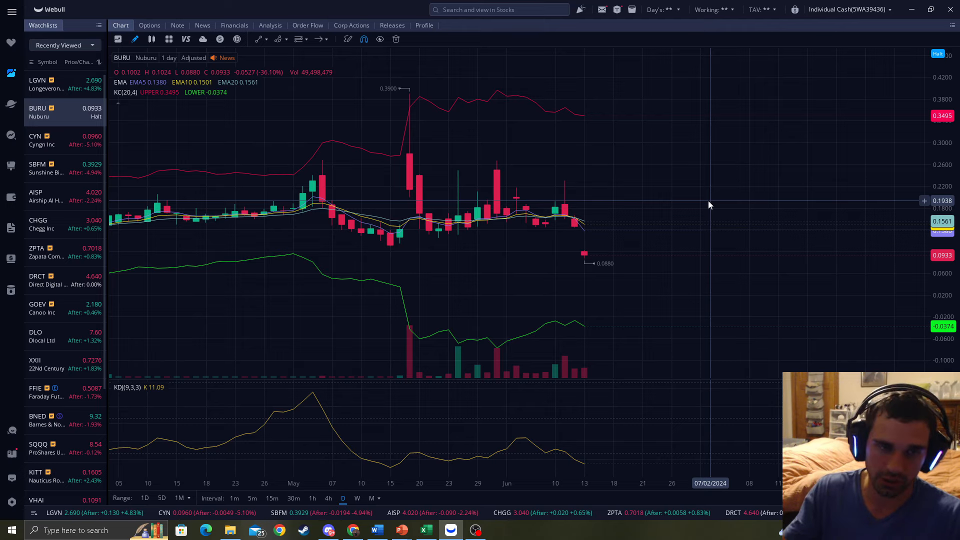
mouse_move(713, 157)
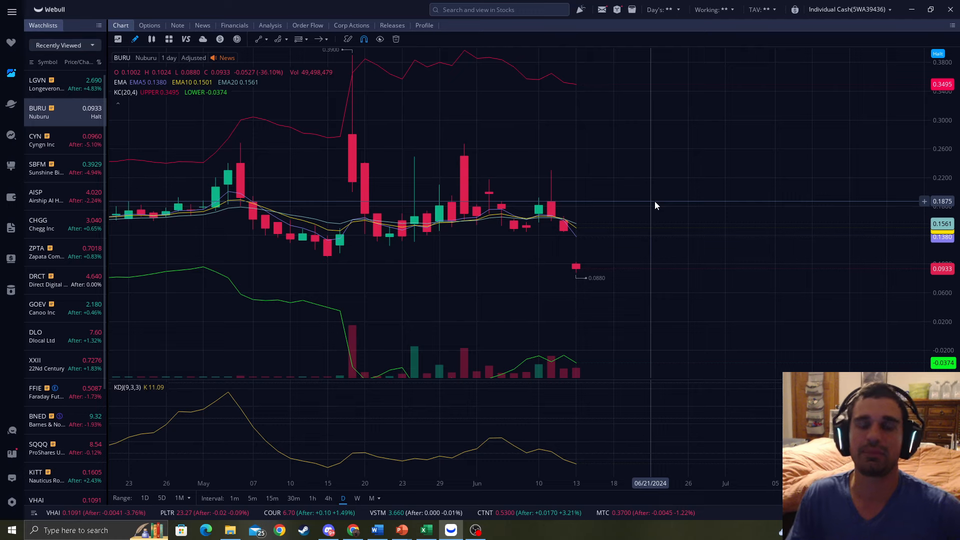
mouse_move(603, 173)
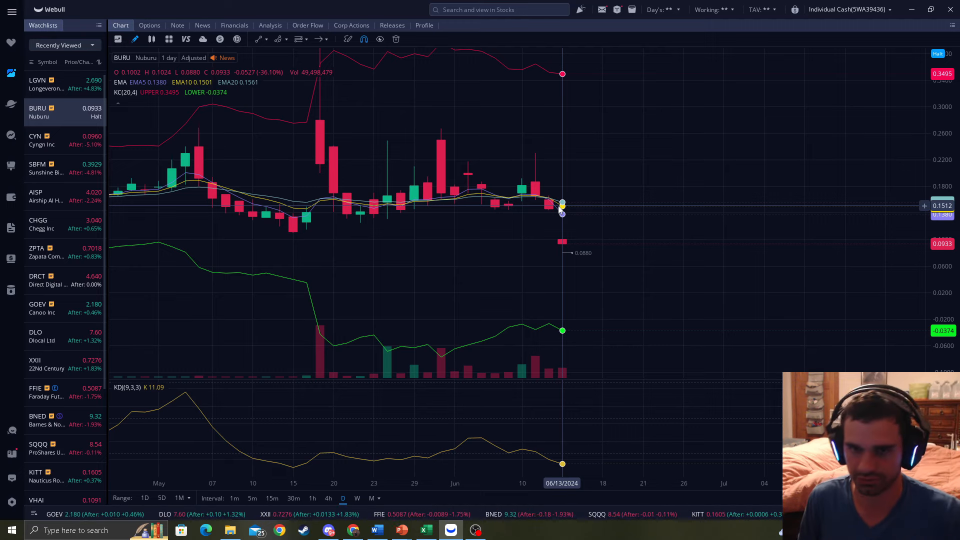
Cycle BURU through 15-minute, 1-minute and 5-minute candles, then back to daily.
left_click(272, 498)
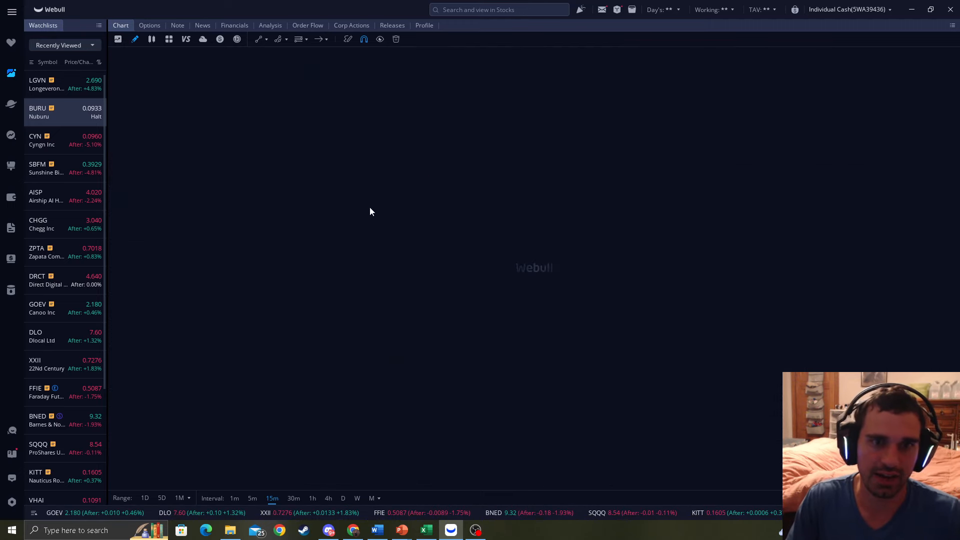
left_click(46, 112)
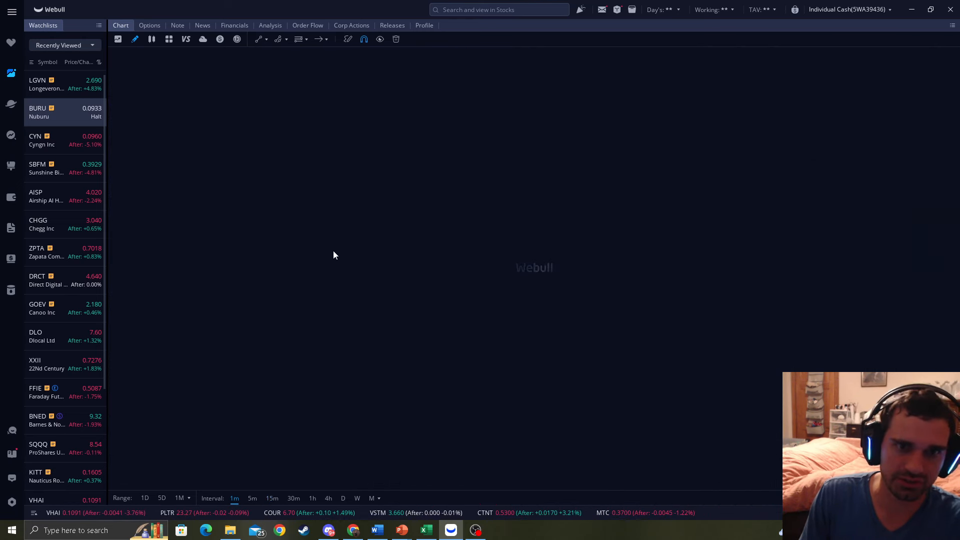
left_click(39, 112)
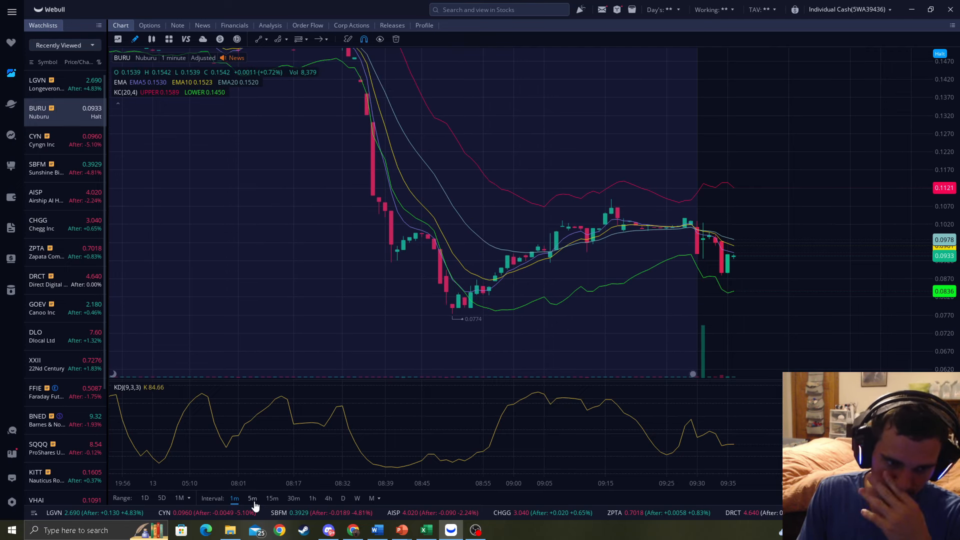
left_click(252, 498)
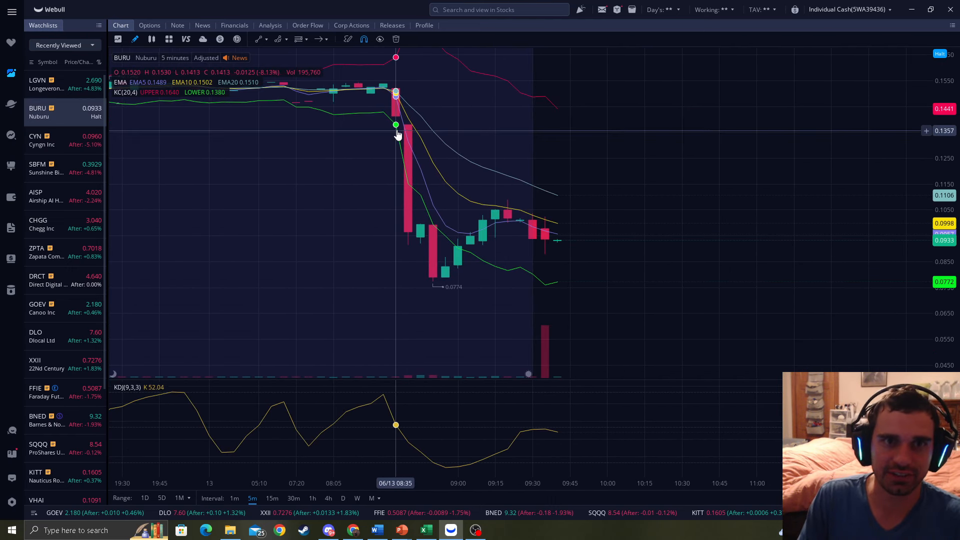
mouse_move(433, 230)
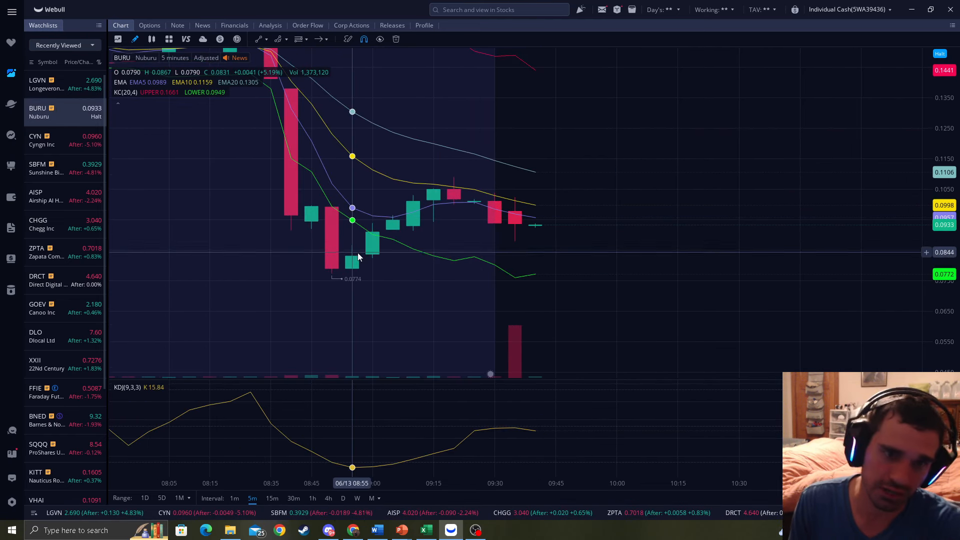
mouse_move(318, 280)
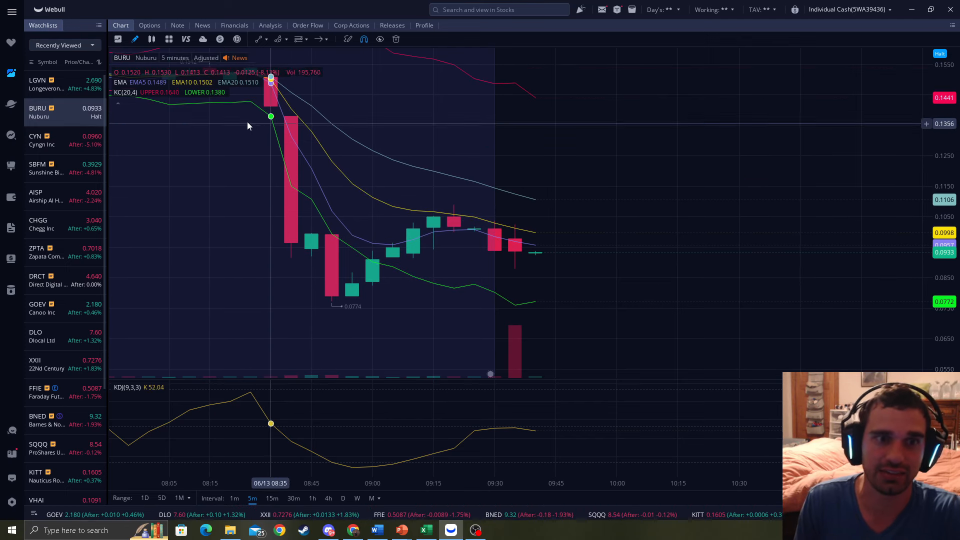
mouse_move(230, 83)
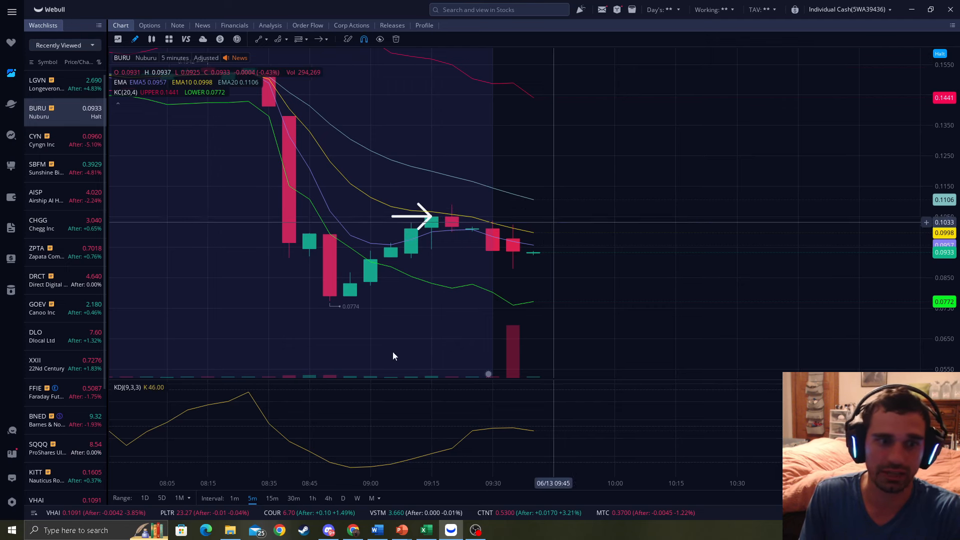
left_click(234, 498)
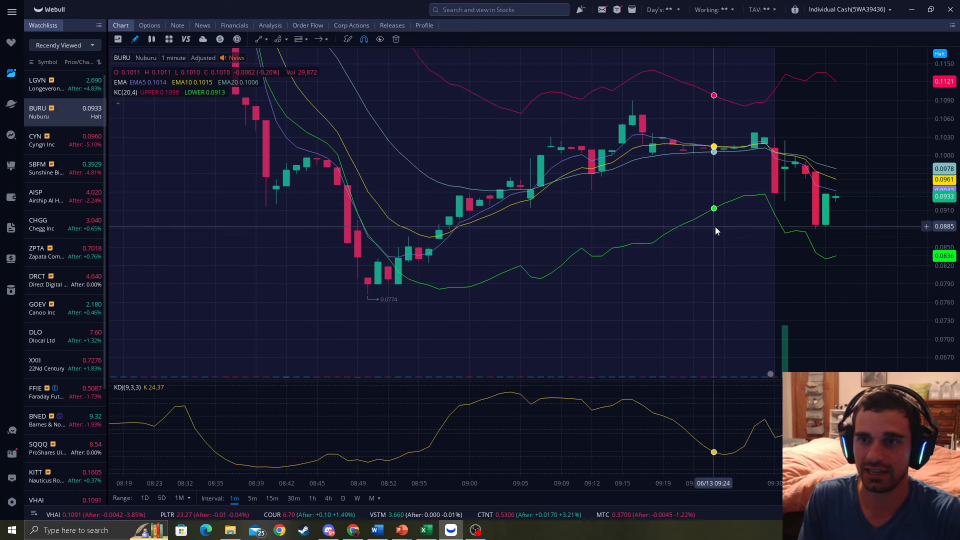
left_click(342, 498)
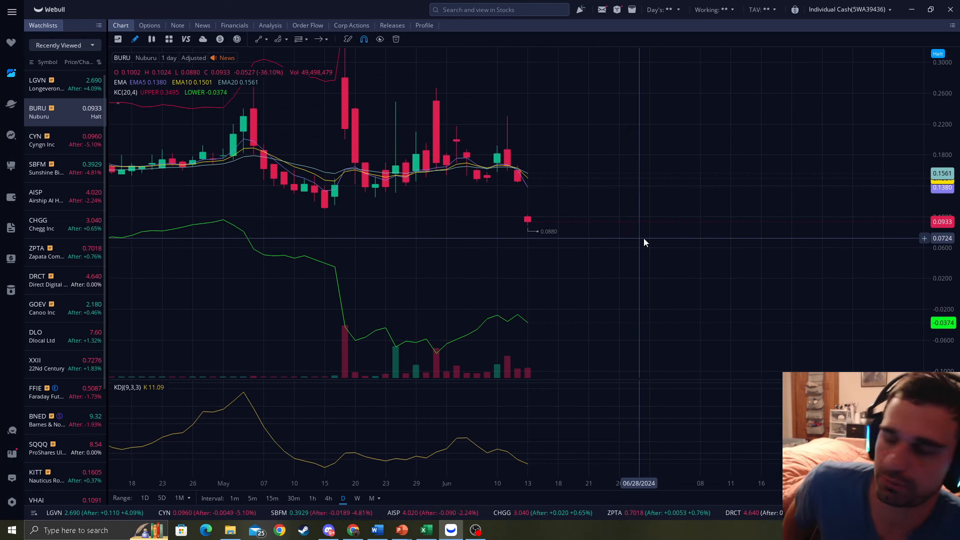
mouse_move(651, 234)
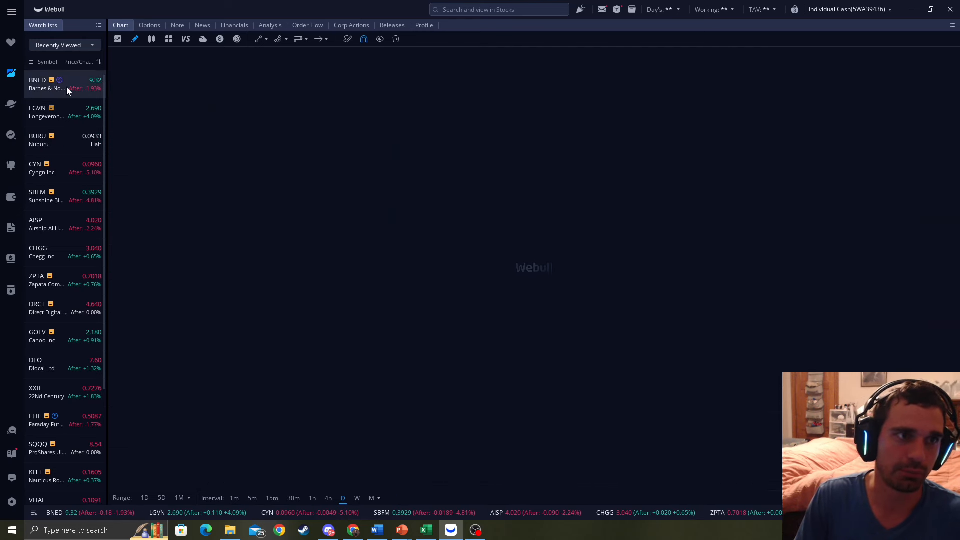
Place an upward arrow at BNED's latest green daily candle, then return to BURU's chart.
left_click(46, 84)
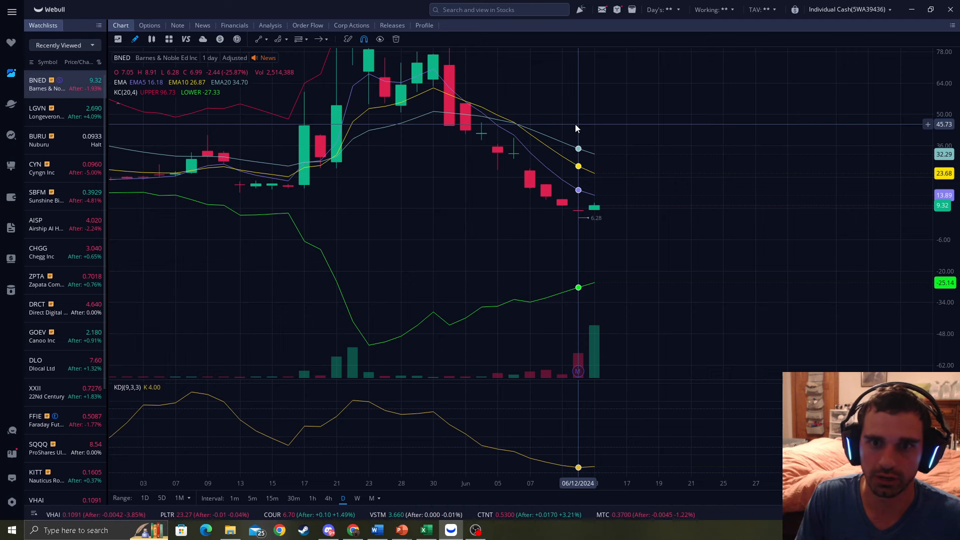
mouse_move(594, 108)
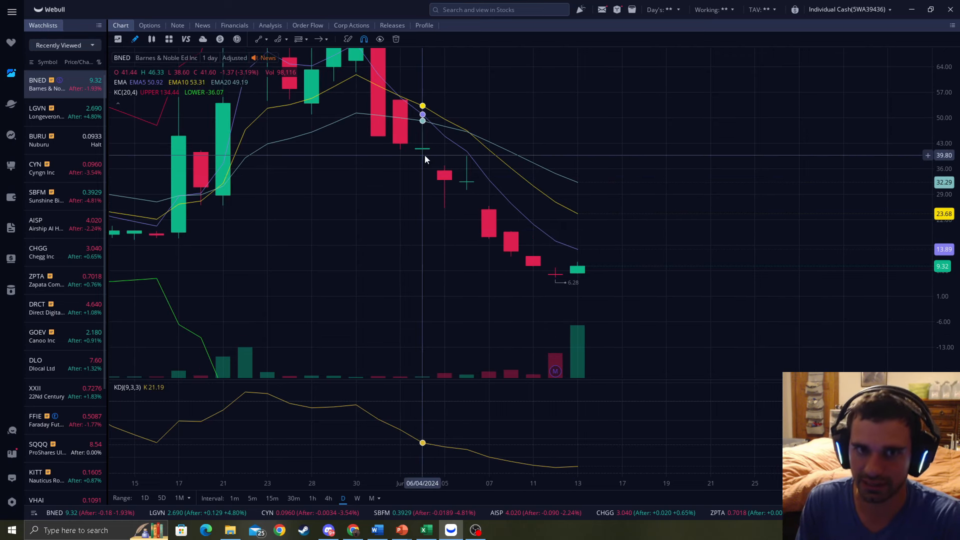
mouse_move(496, 227)
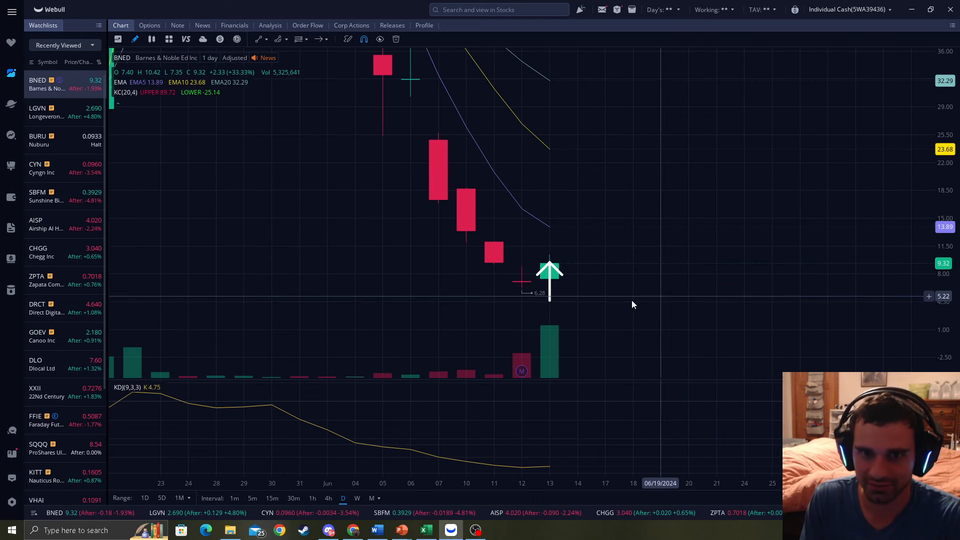
left_click(549, 269)
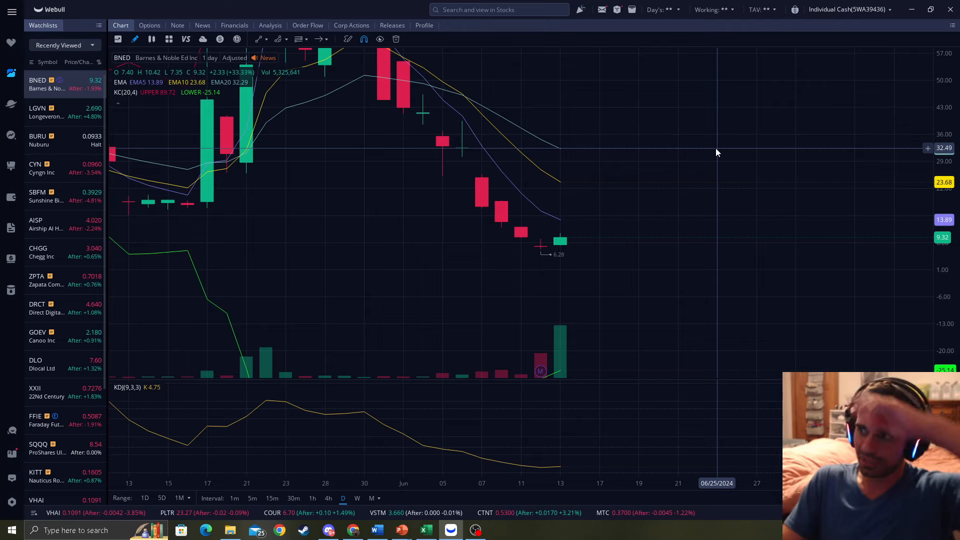
mouse_move(646, 135)
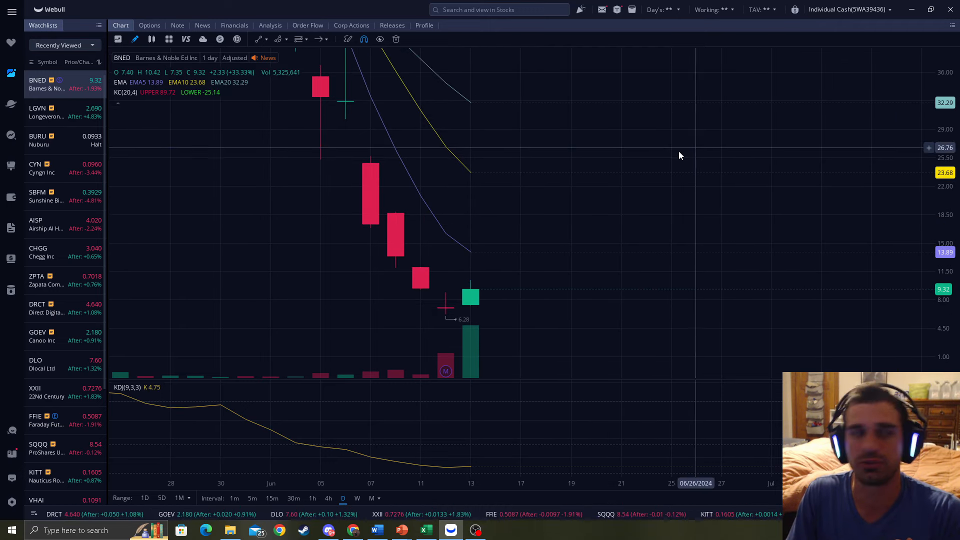
left_click(38, 140)
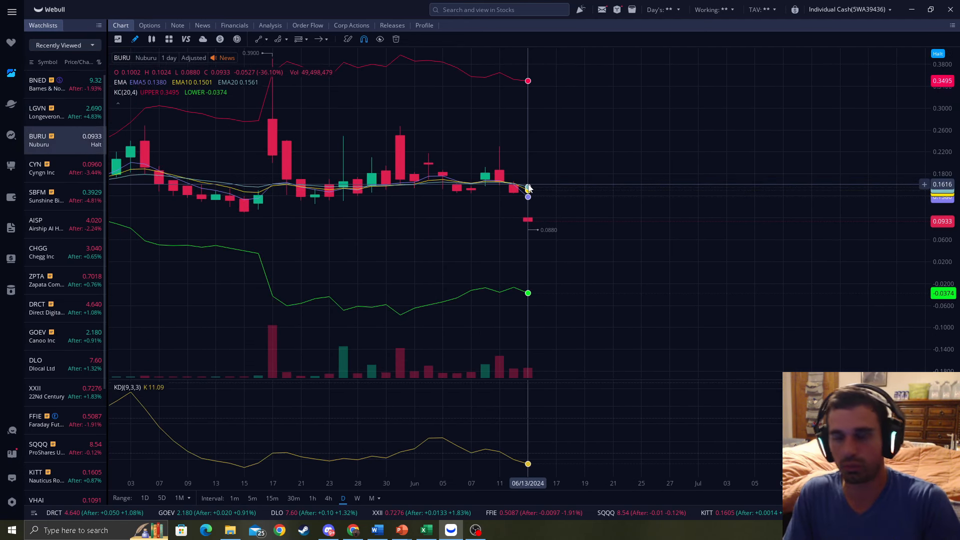
Reopen and close the Nuburu reverse-split news article.
left_click(202, 25)
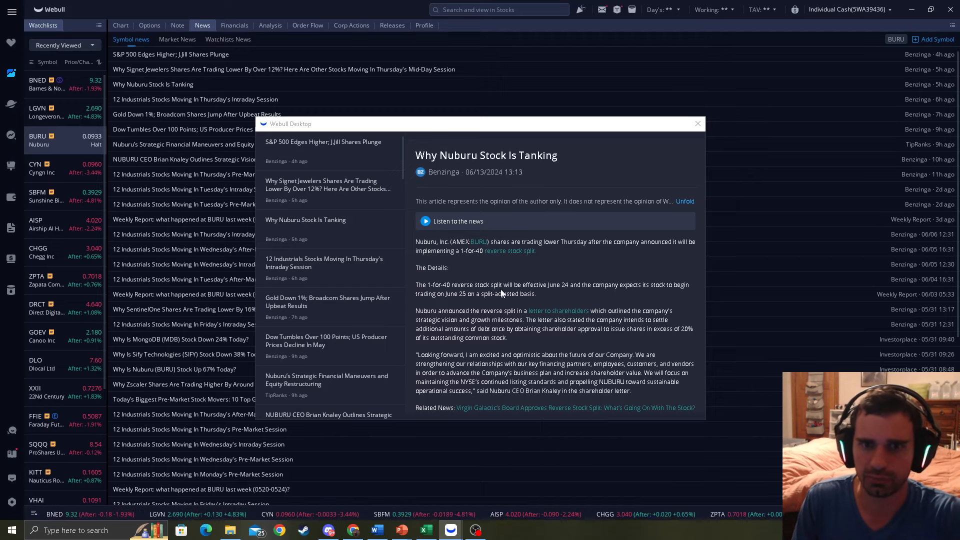
mouse_move(718, 121)
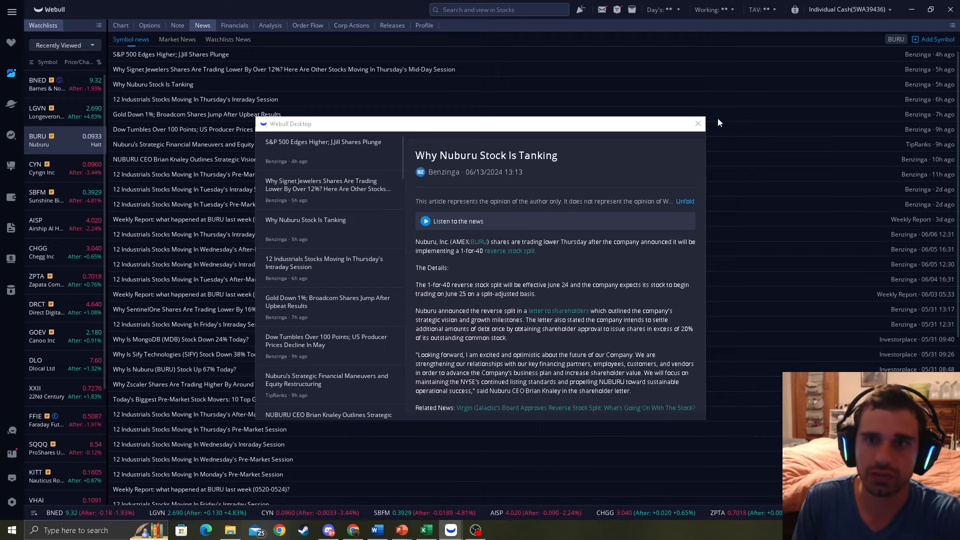
left_click(697, 124)
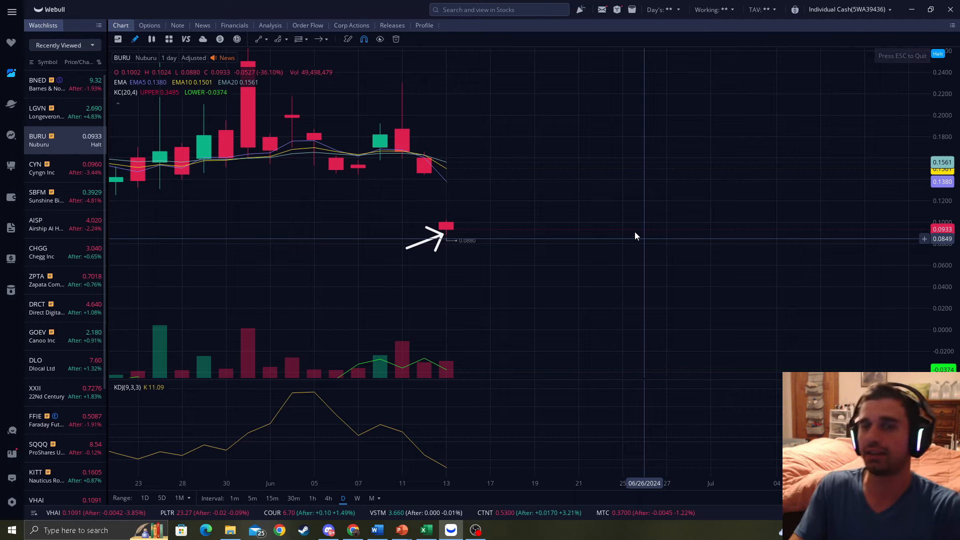
mouse_move(490, 218)
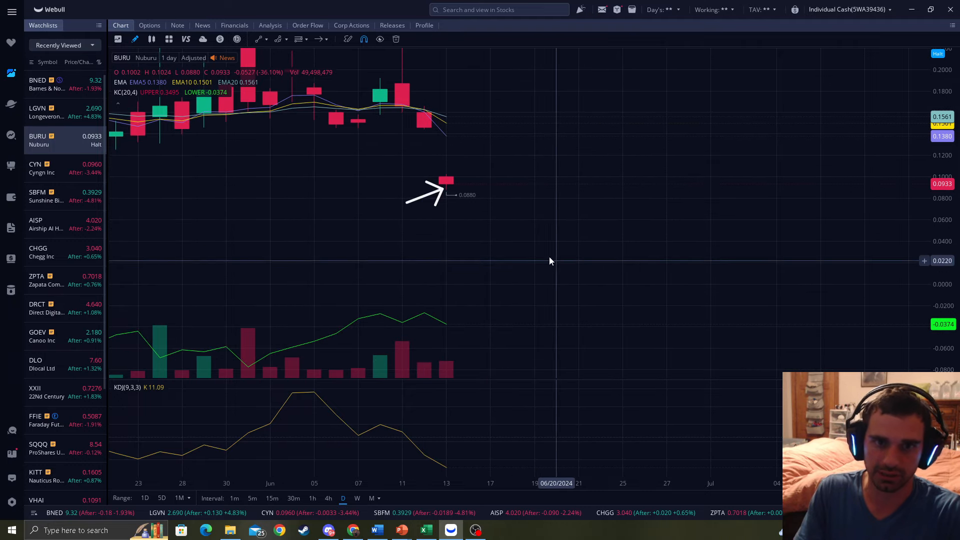
mouse_move(490, 233)
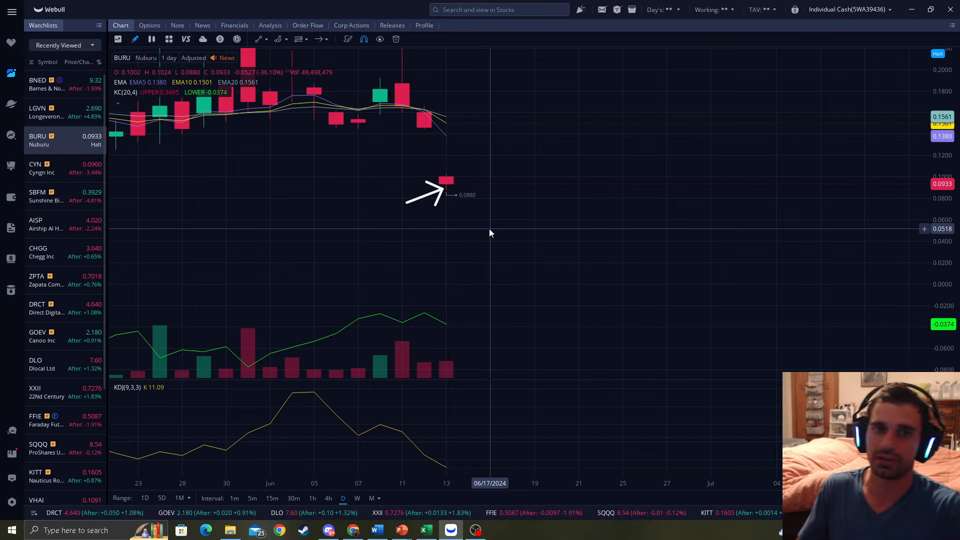
Select the arrow and move it beside the June 12 candle toward the 0.3900 May high.
left_click(424, 190)
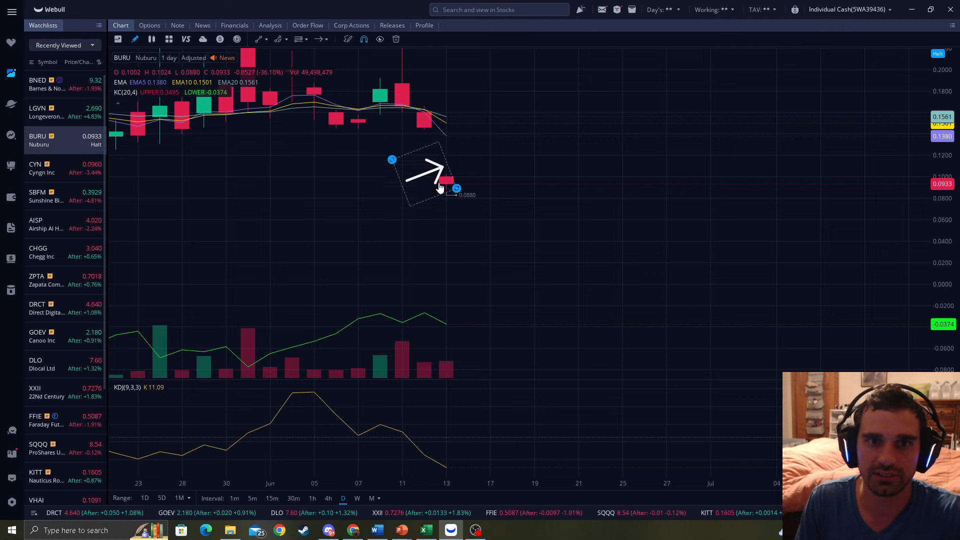
left_click_drag(429, 174, 404, 184)
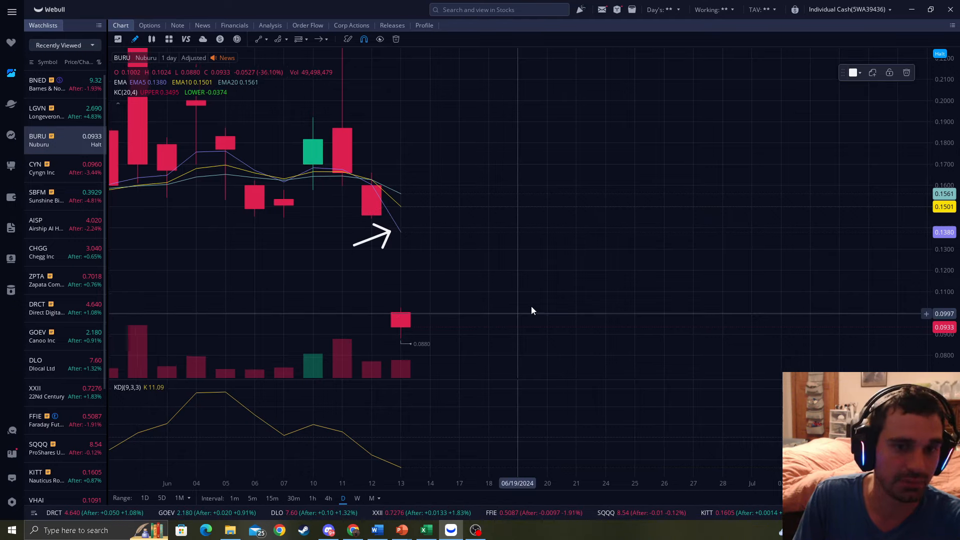
left_click(370, 238)
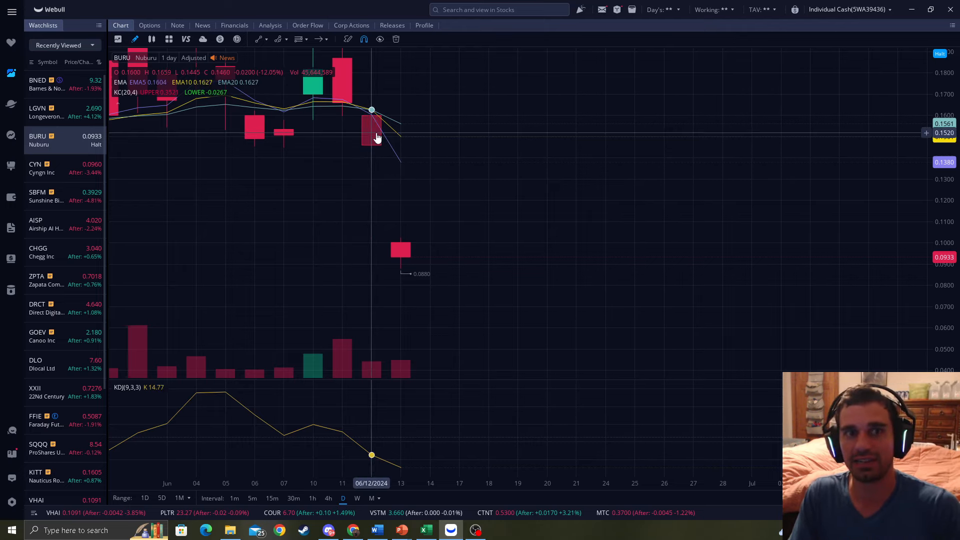
mouse_move(420, 160)
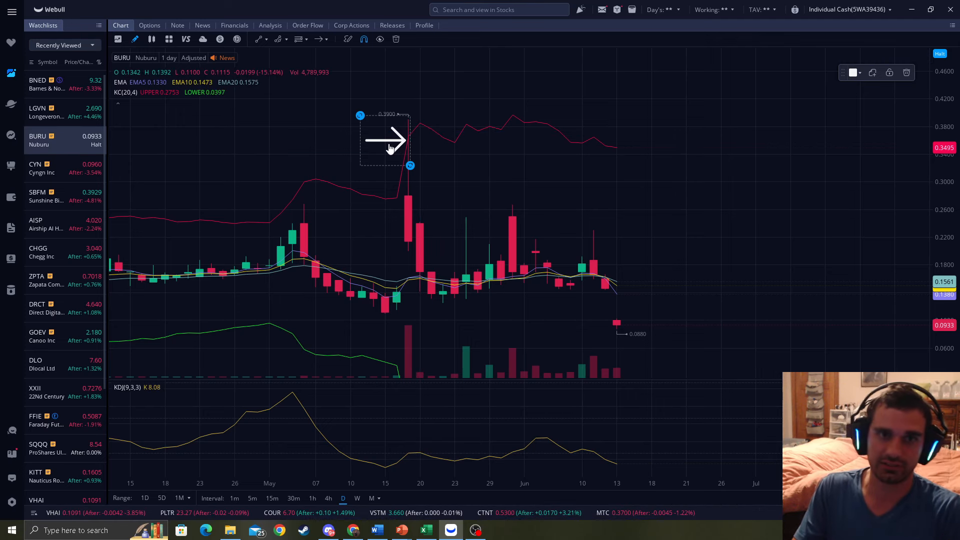
mouse_move(269, 462)
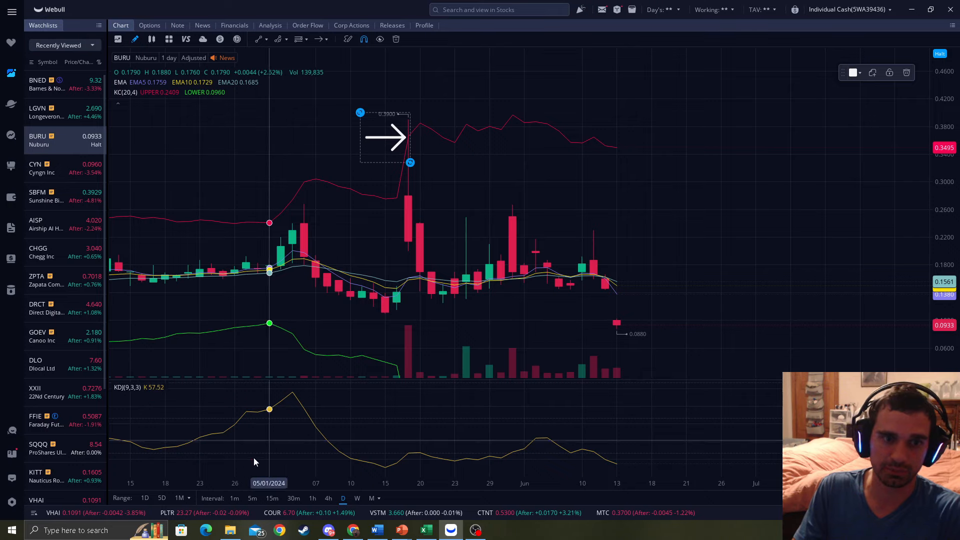
left_click(234, 498)
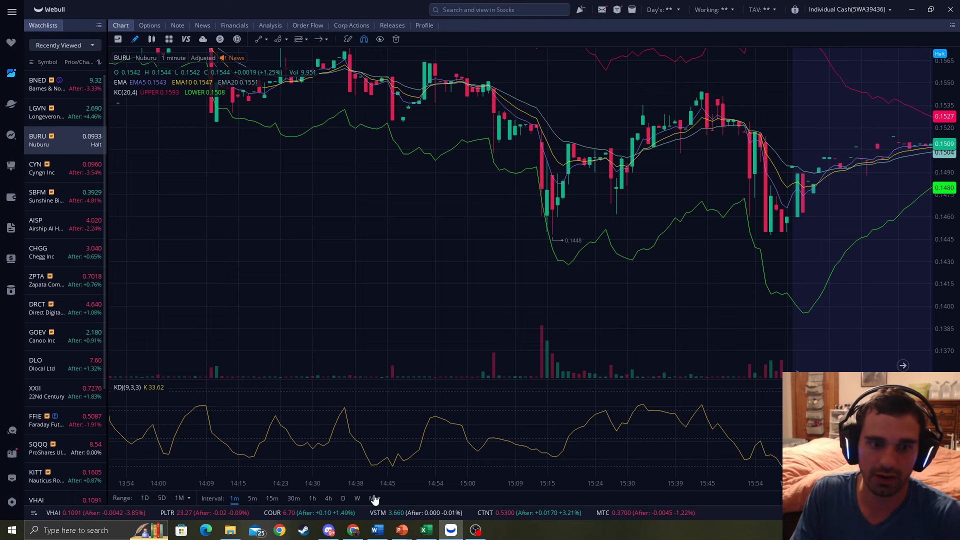
left_click(343, 498)
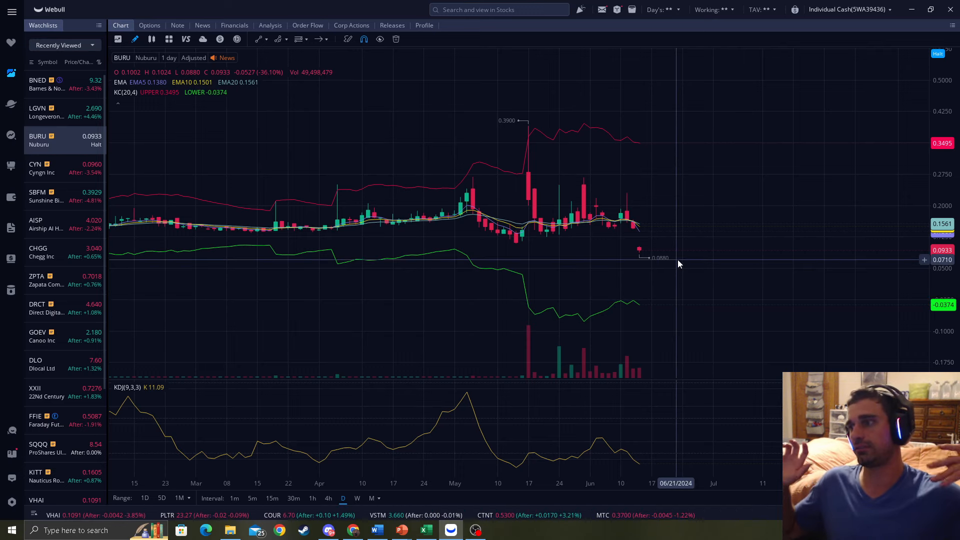
mouse_move(430, 211)
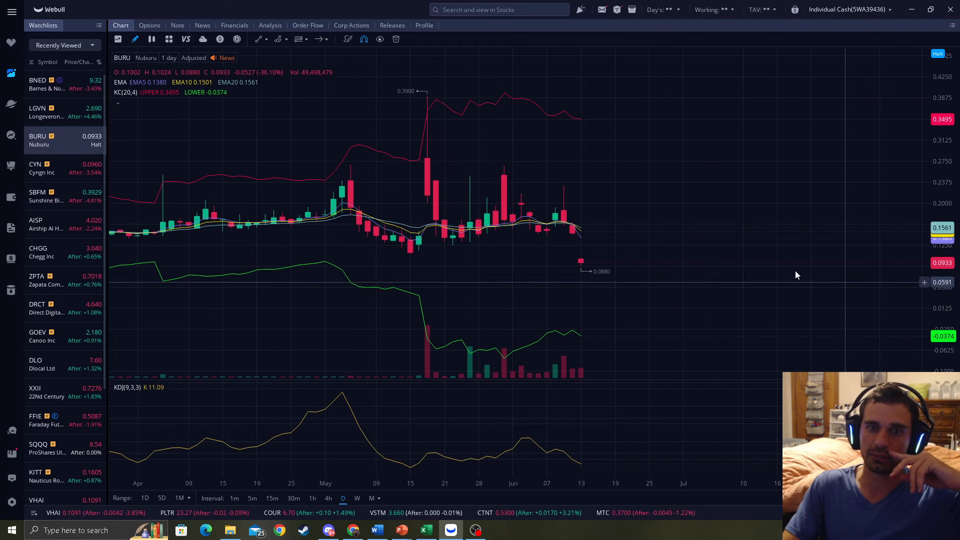
mouse_move(580, 256)
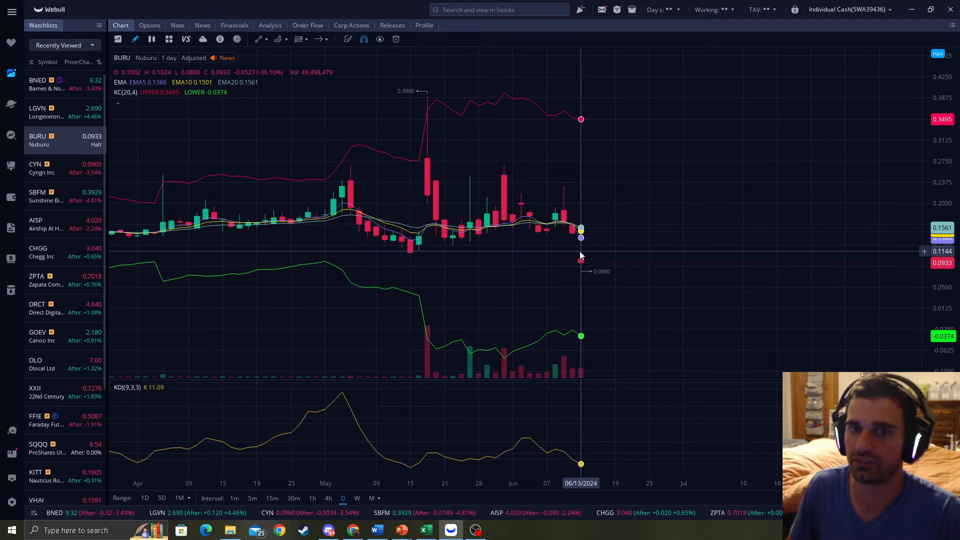
mouse_move(600, 257)
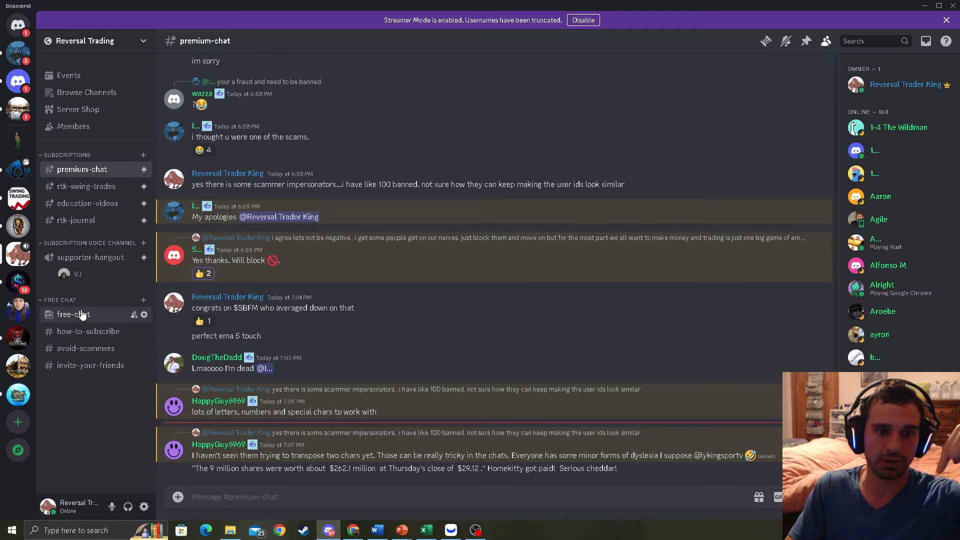
left_click(73, 314)
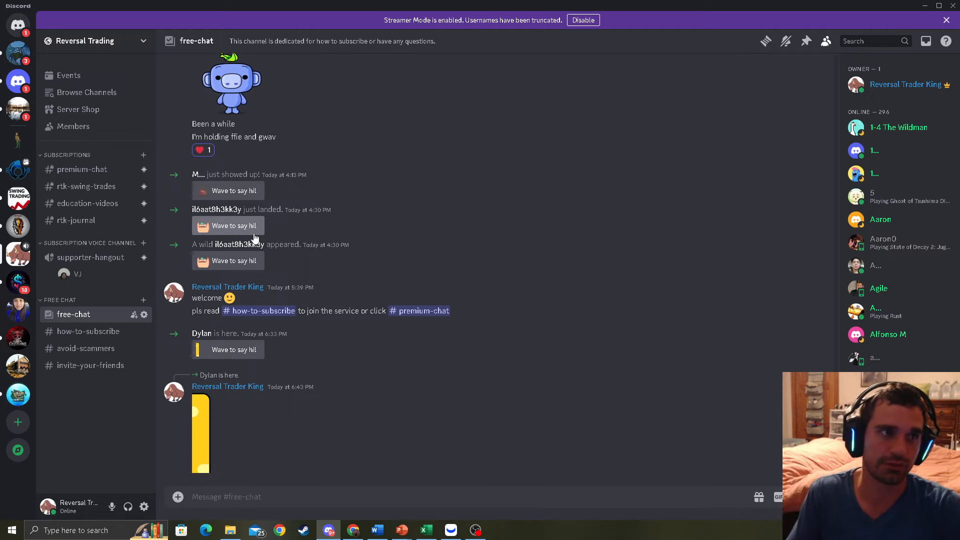
mouse_move(122, 274)
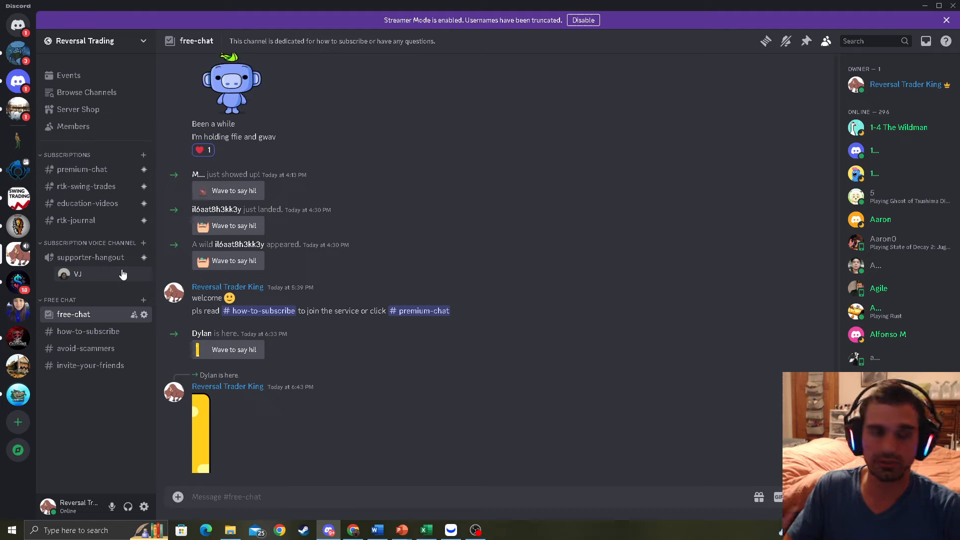
mouse_move(560, 206)
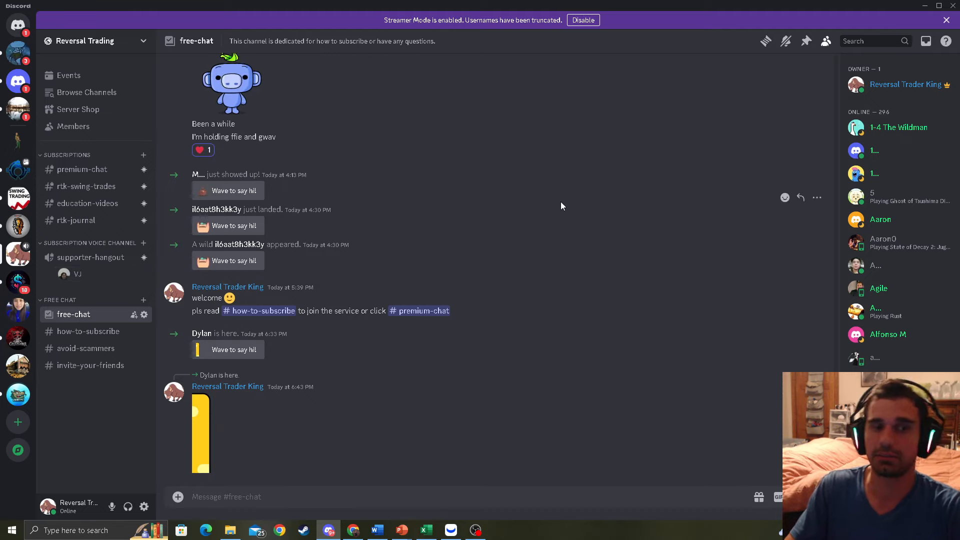
left_click(88, 331)
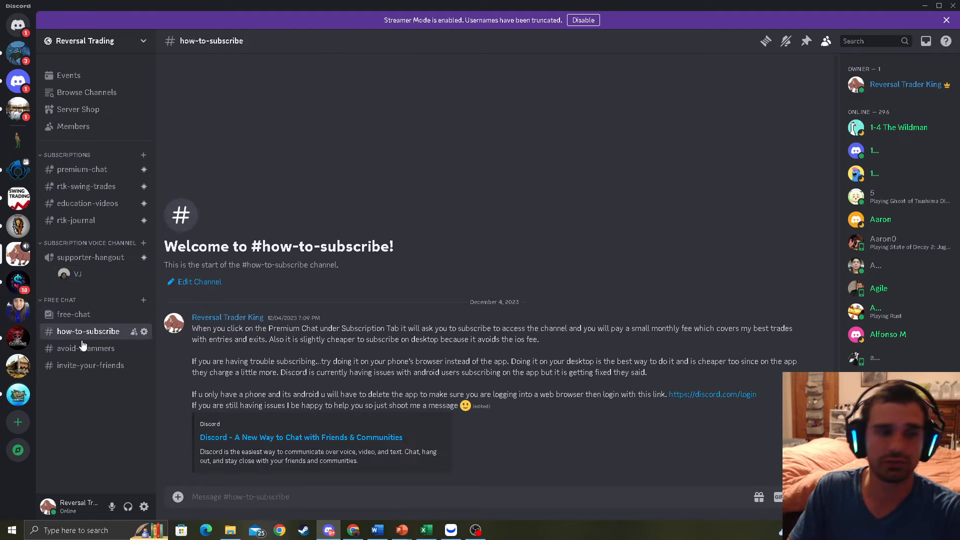
left_click(86, 348)
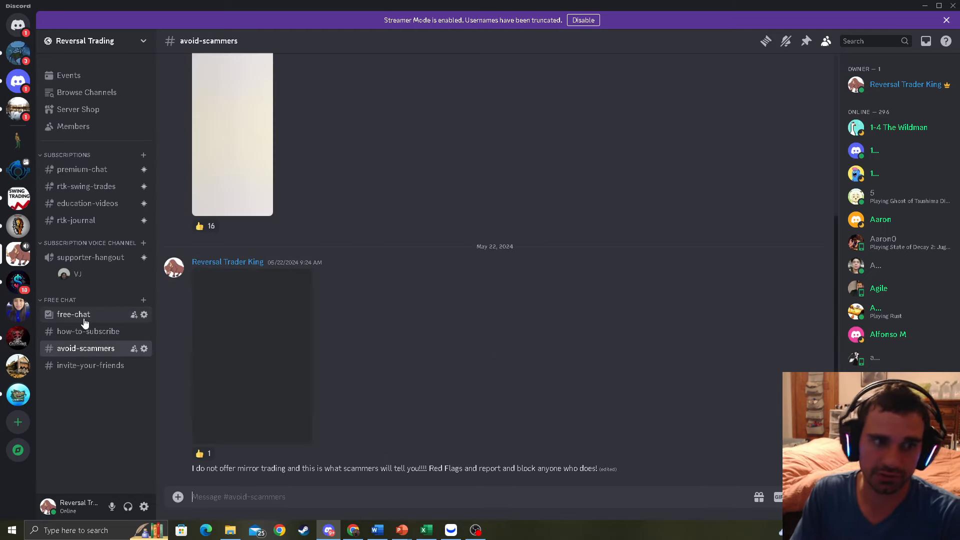
left_click(73, 314)
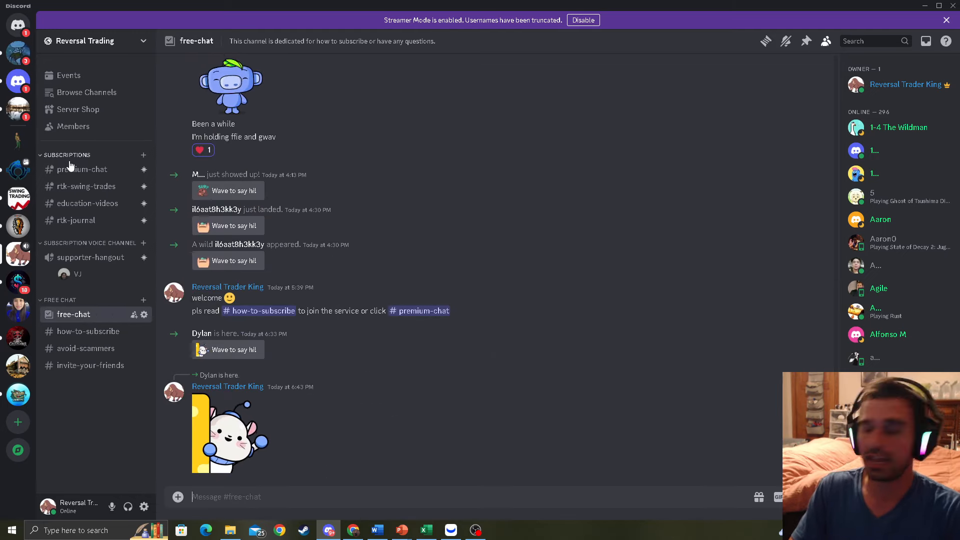
left_click(83, 169)
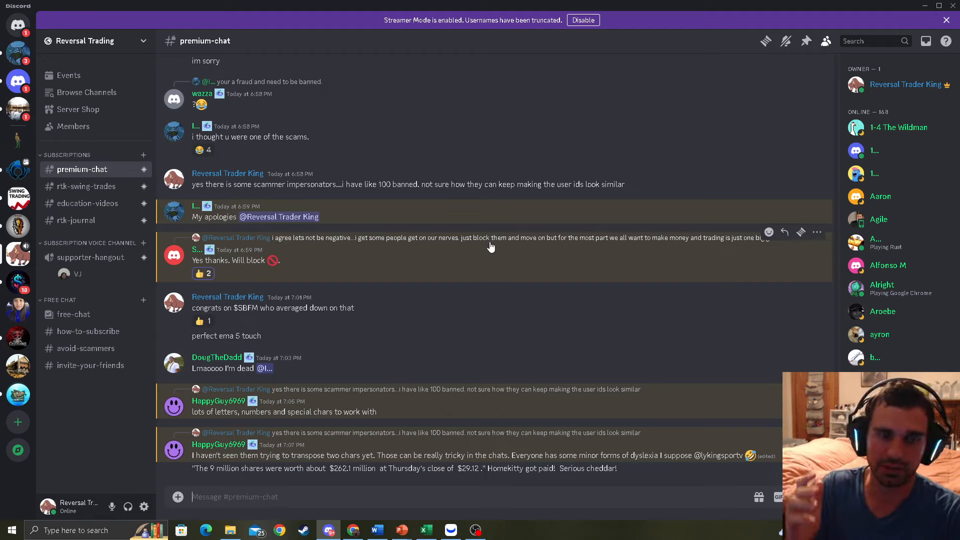
mouse_move(474, 217)
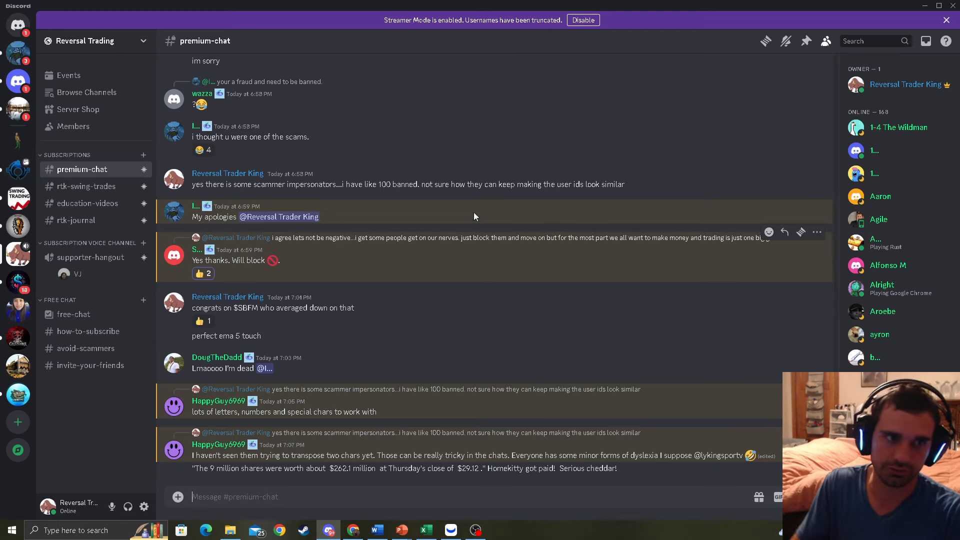
left_click(86, 186)
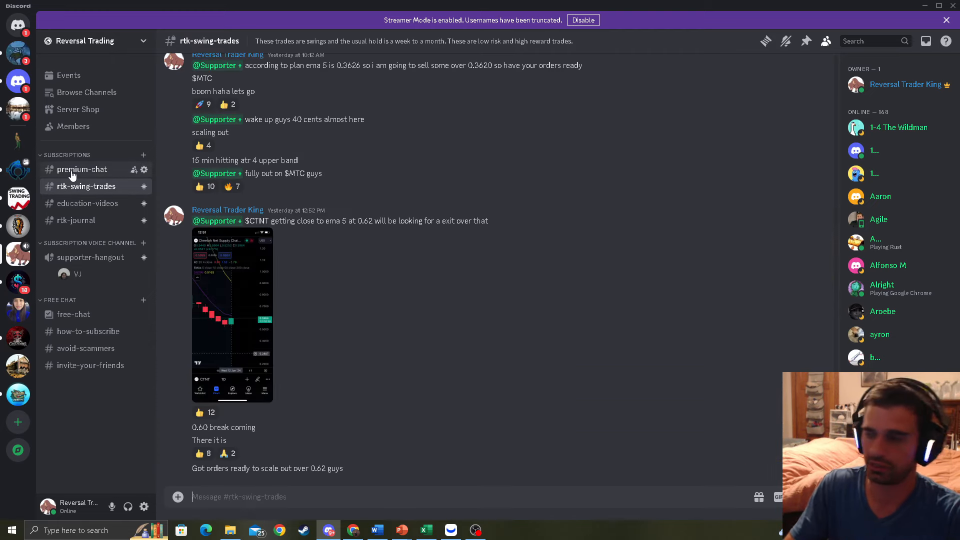
mouse_move(81, 176)
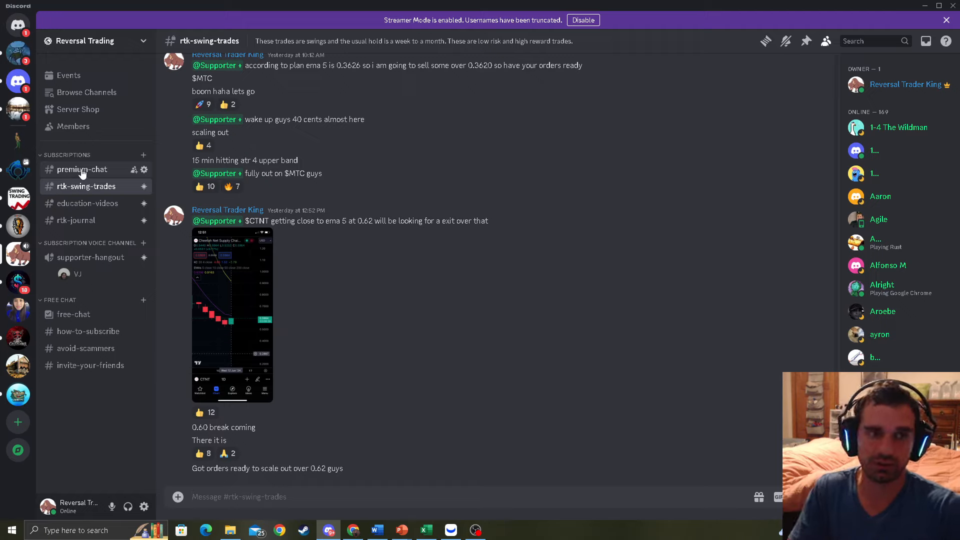
mouse_move(158, 246)
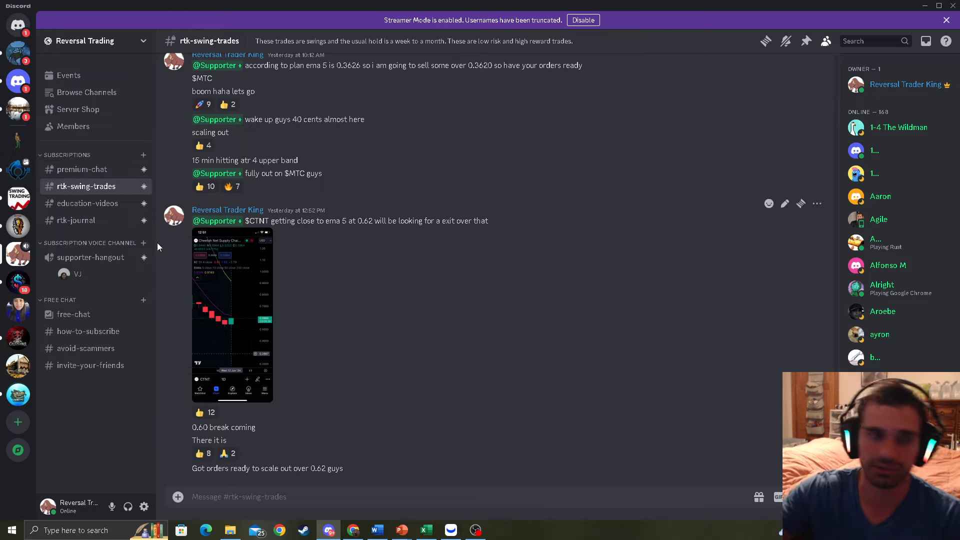
left_click(88, 203)
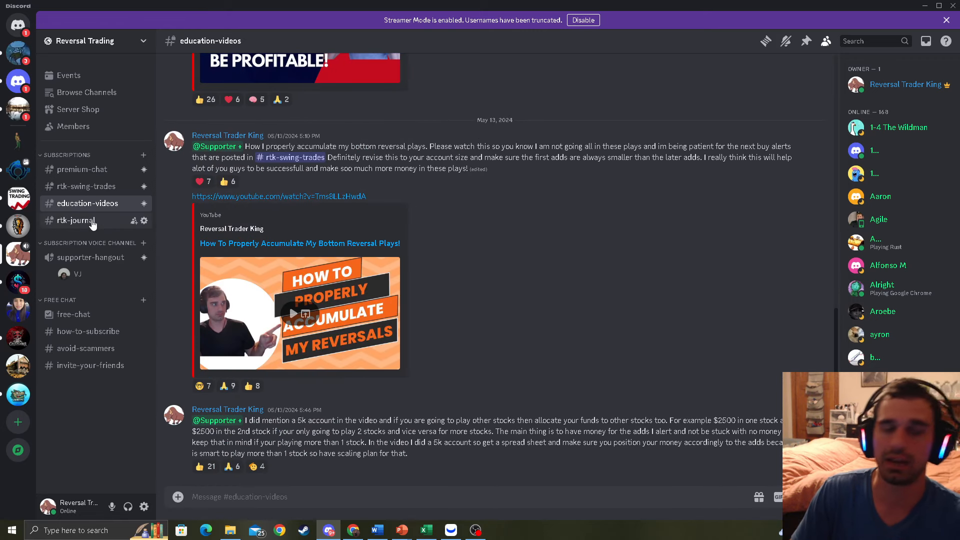
left_click(76, 220)
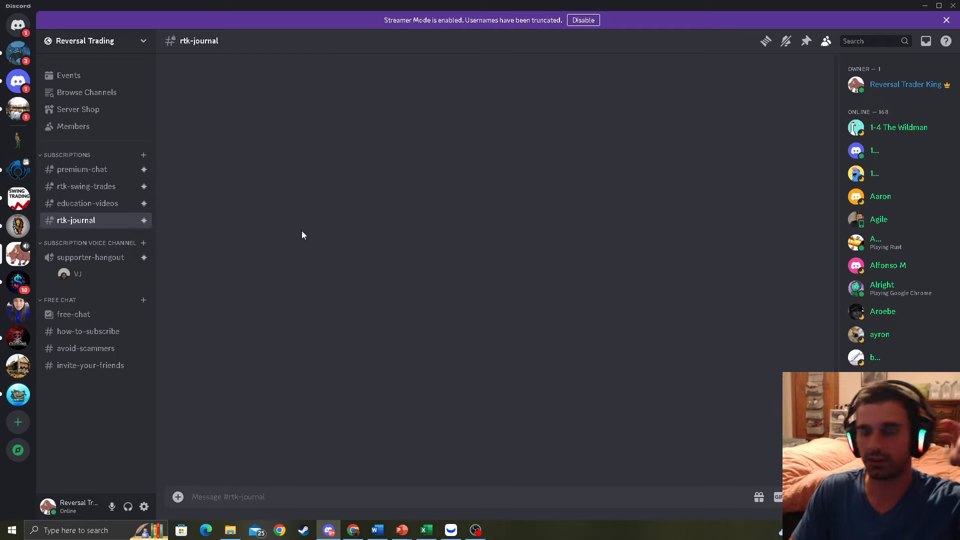
mouse_move(92, 179)
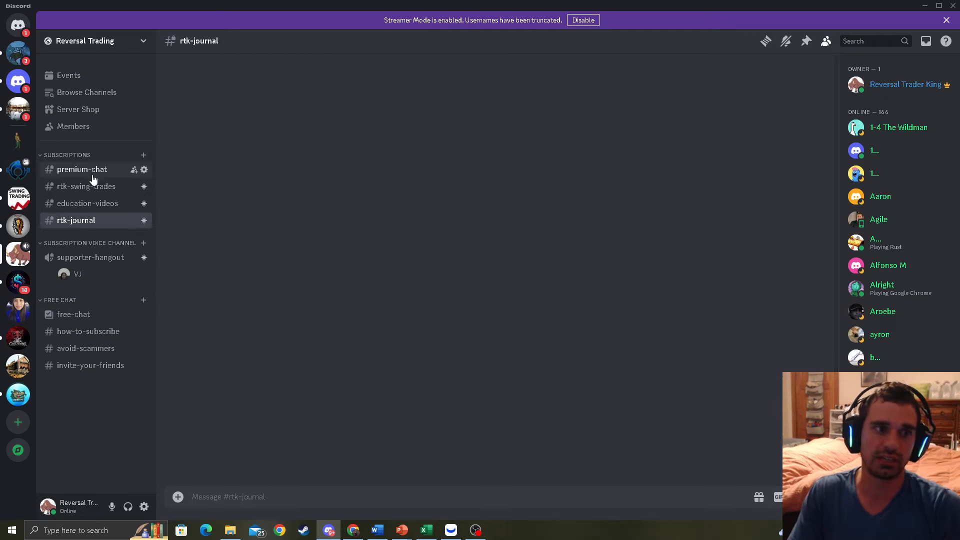
left_click(76, 220)
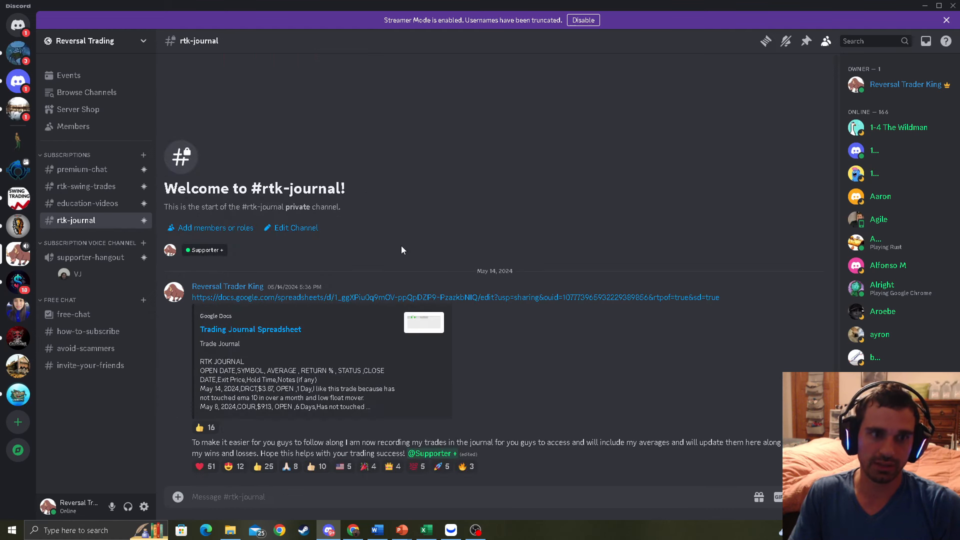
mouse_move(81, 170)
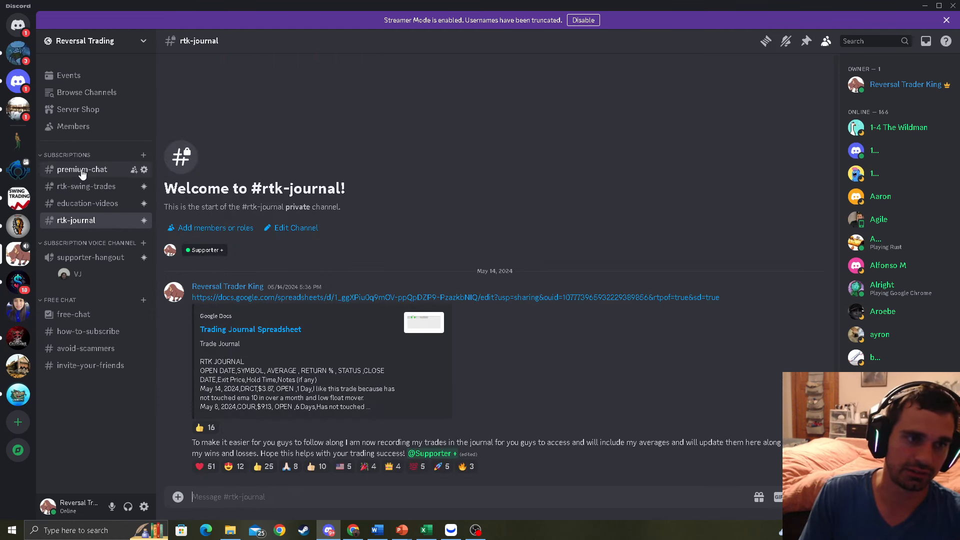
left_click(81, 169)
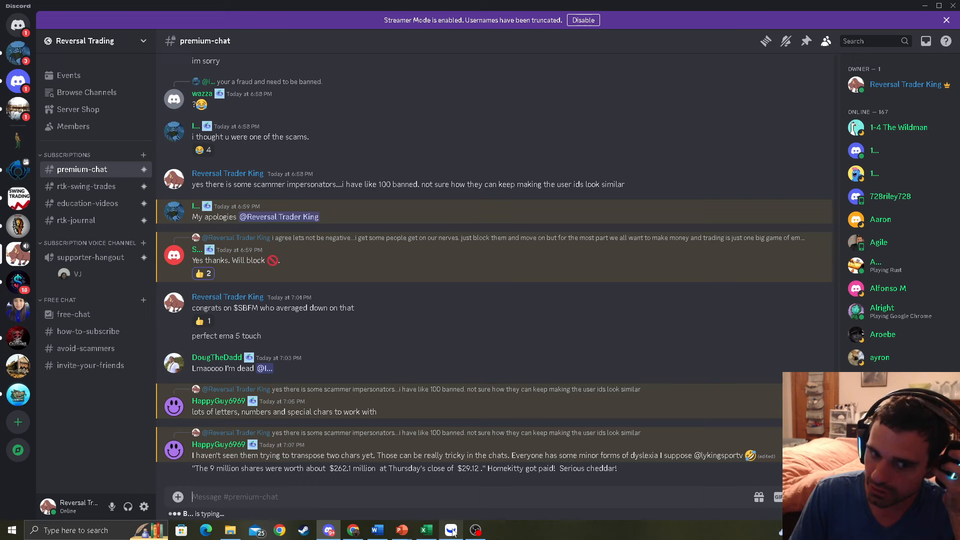
Bring Webull back up, glance at the BNED daily chart, then return to BURU's daily chart.
left_click(450, 530)
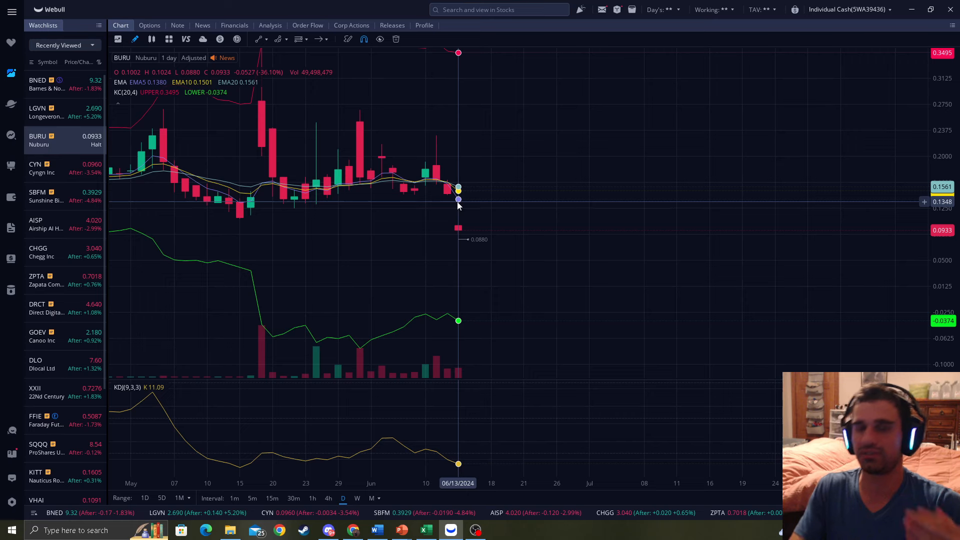
left_click(46, 84)
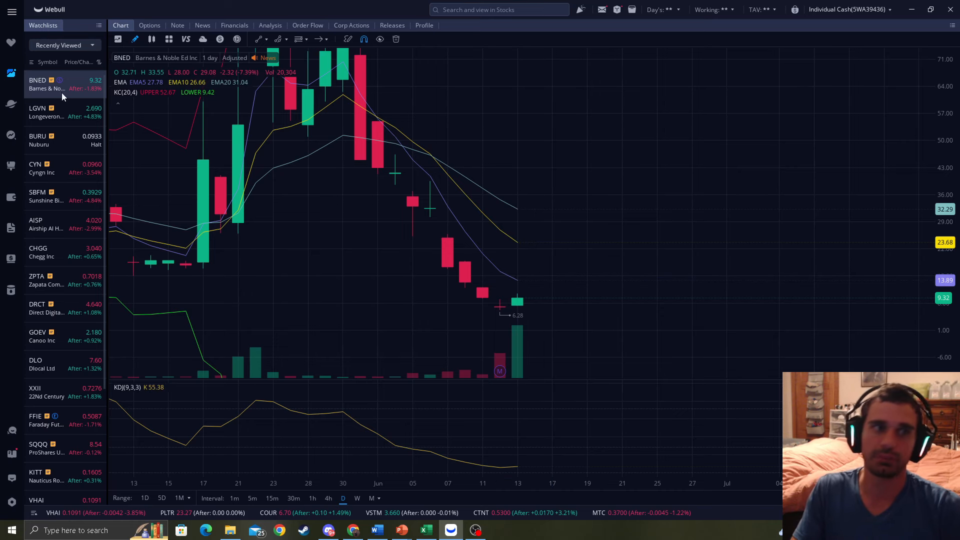
left_click(43, 140)
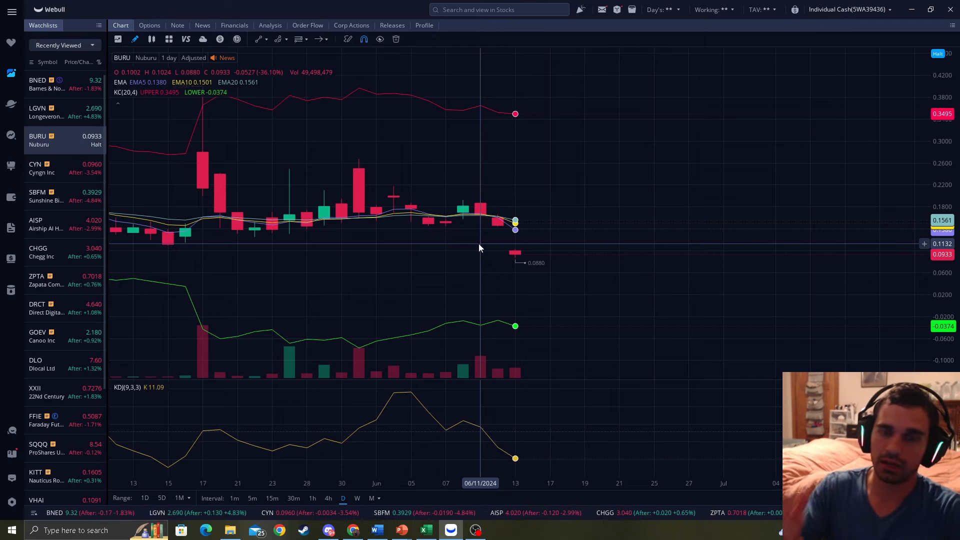
mouse_move(534, 182)
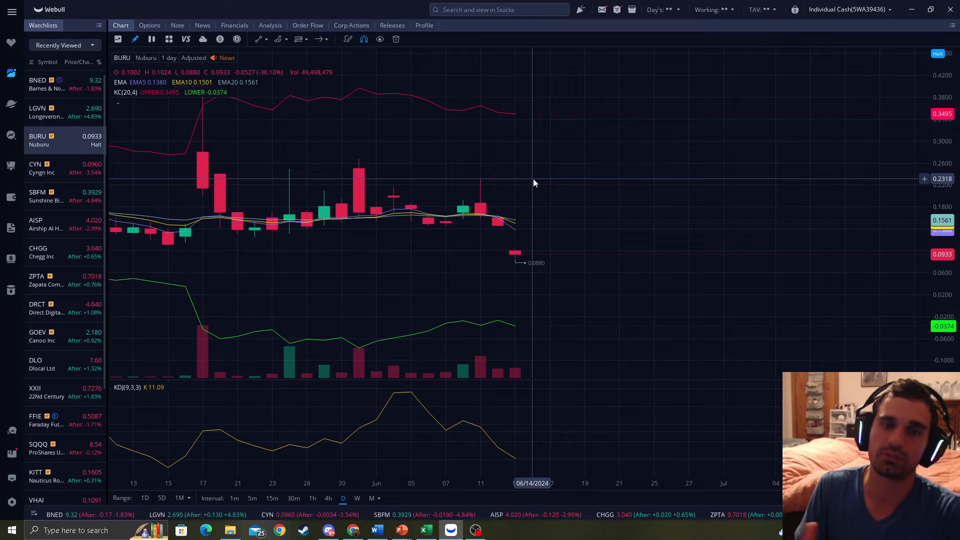
mouse_move(530, 174)
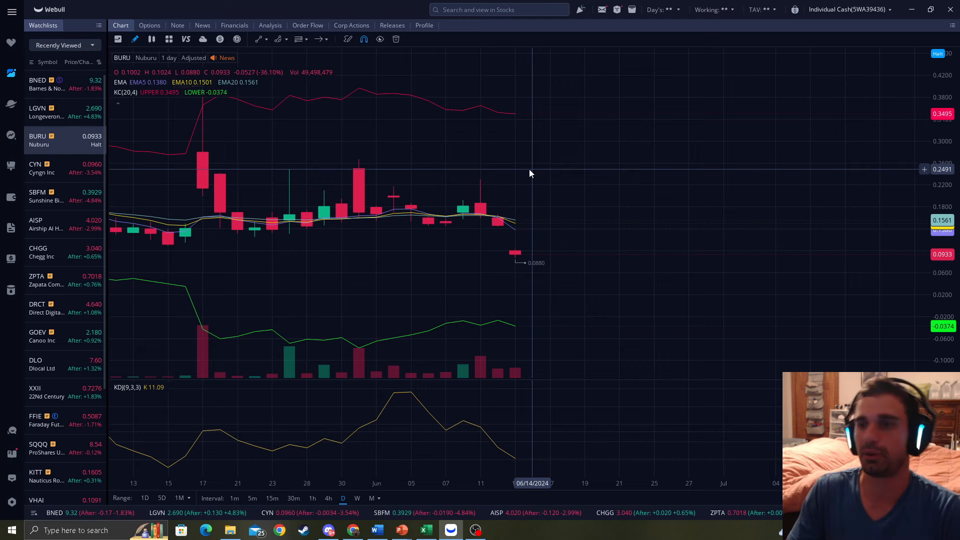
mouse_move(428, 158)
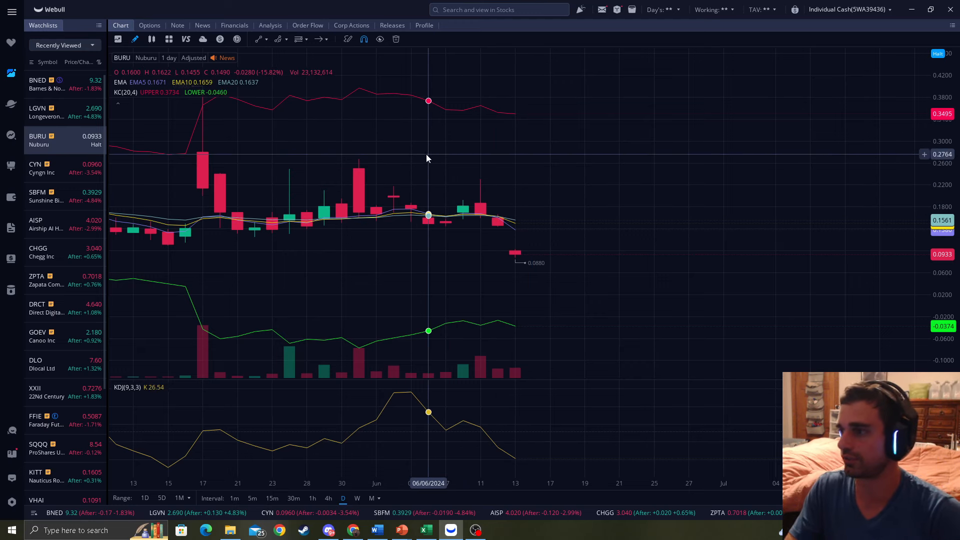